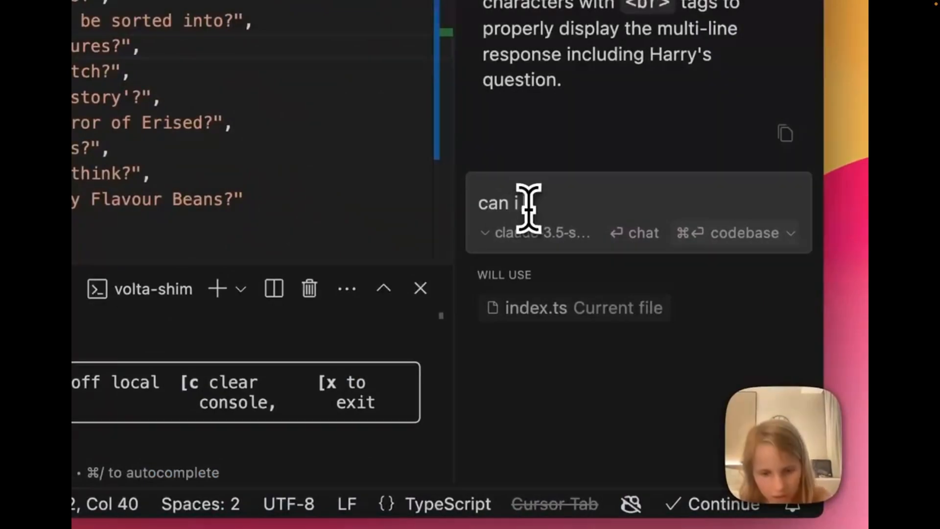
Step: Scroll down through the cursor.com homepage content
{"action": "type", "text": "have a"}
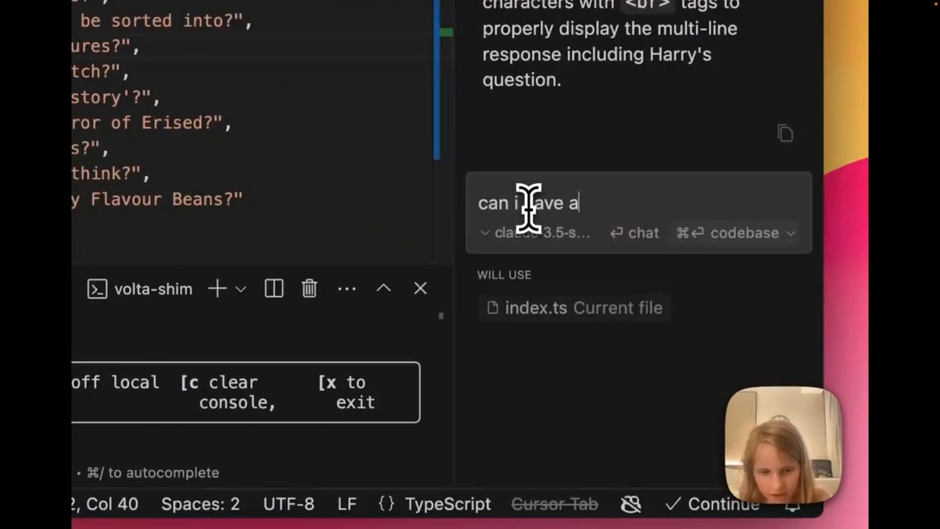
{"action": "type", "text": "little"}
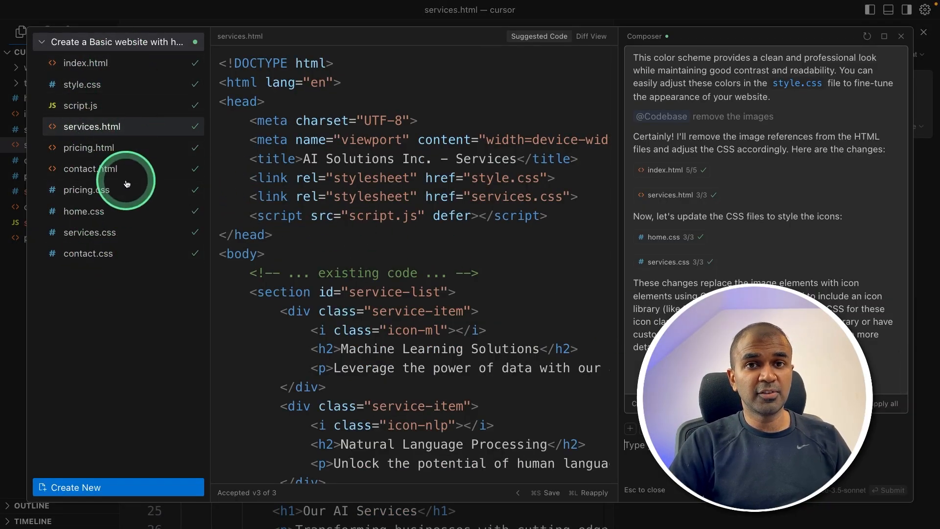
{"action": "mouse_move", "coordinate": [109, 208]}
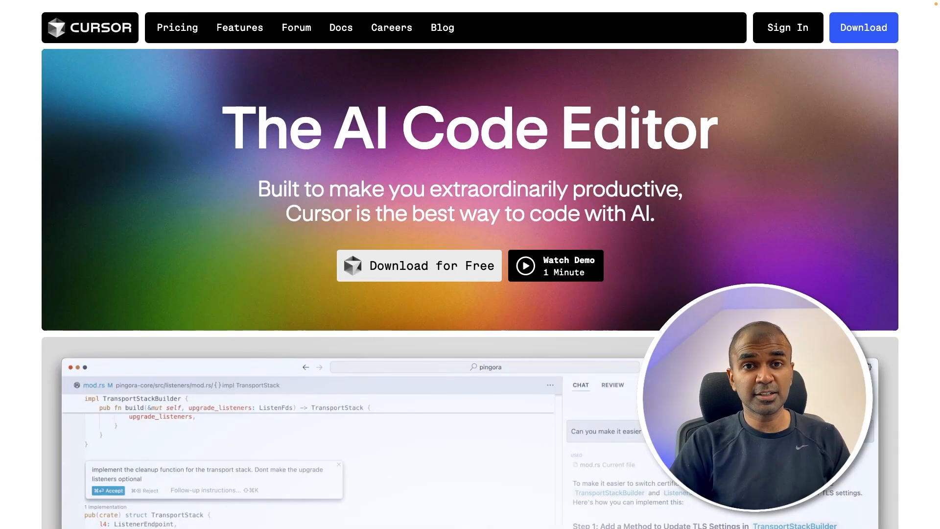
{"action": "scroll", "scroll_direction": "down", "scroll_amount": 3}
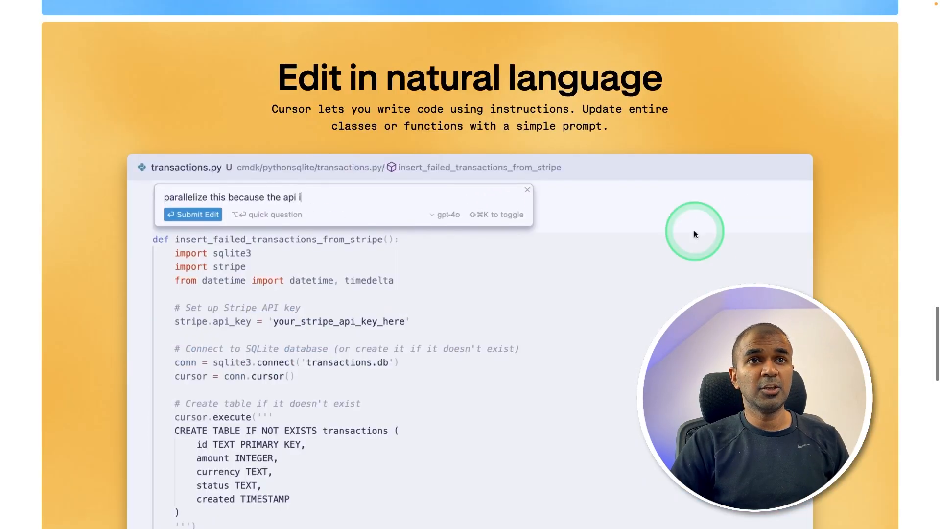
{"action": "scroll", "scroll_direction": "down", "scroll_amount": 3}
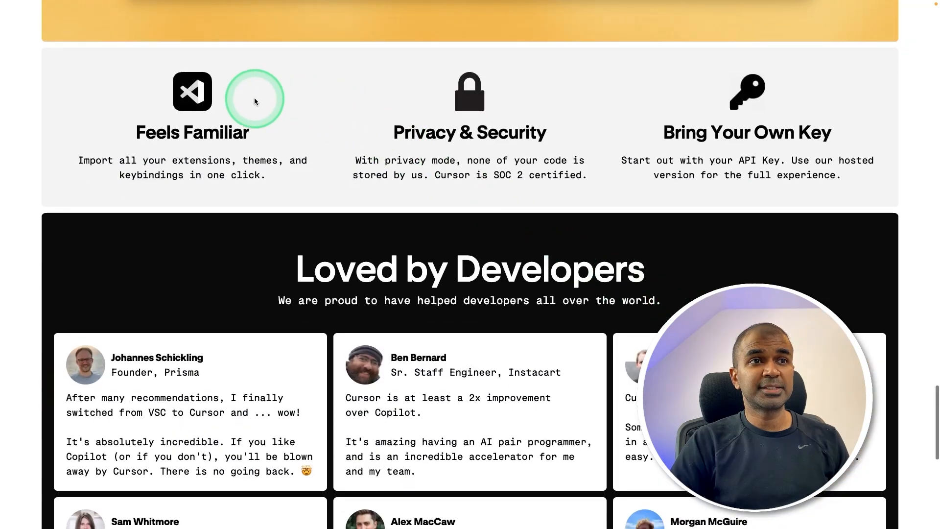
{"action": "scroll", "scroll_direction": "down", "scroll_amount": 3}
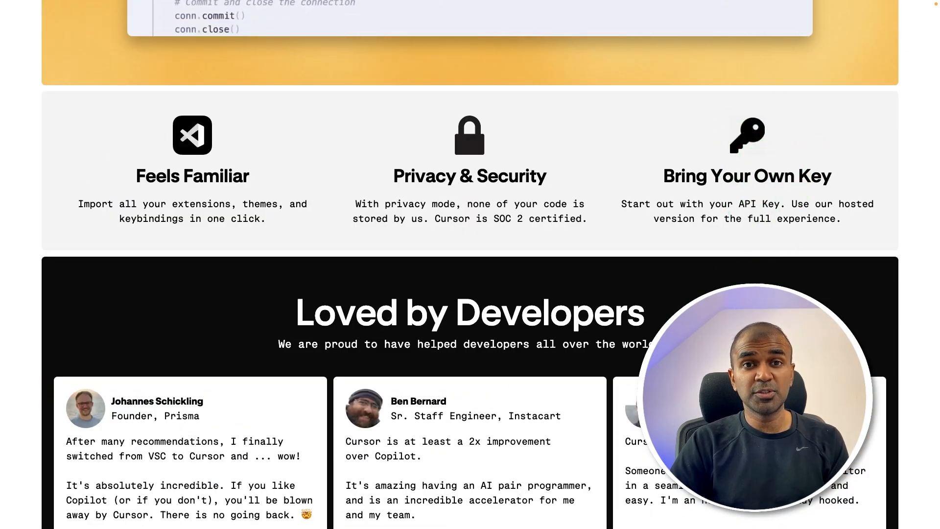
{"action": "scroll", "scroll_direction": "down", "scroll_amount": 3}
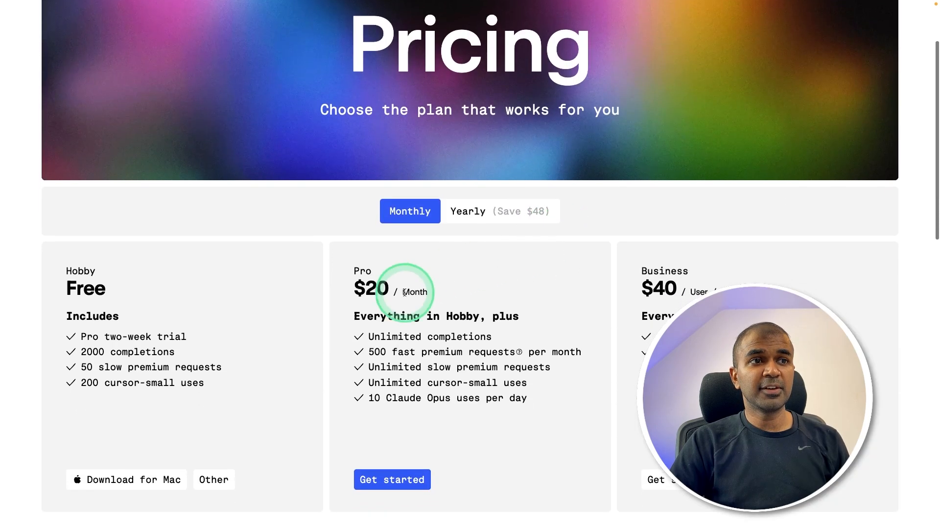
{"action": "scroll", "scroll_direction": "down", "scroll_amount": 3}
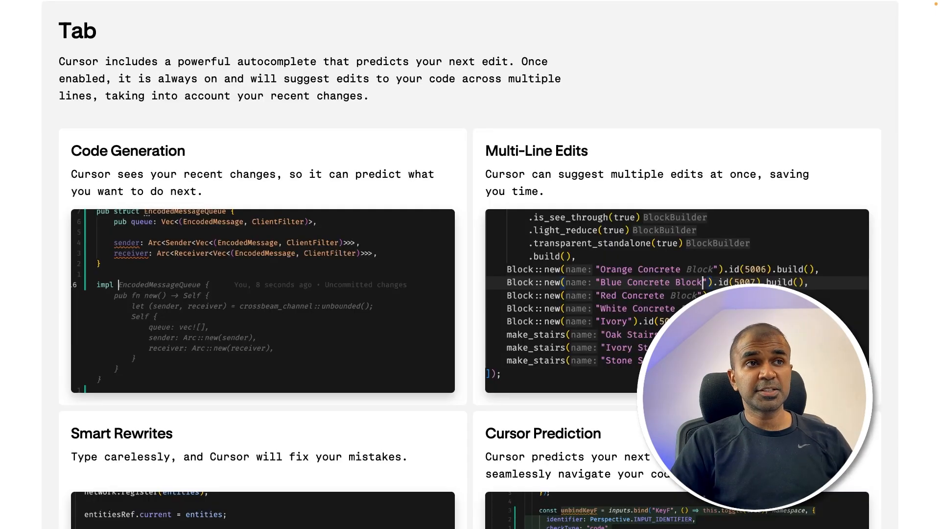
Step: Visit the Pricing page, then the Features page showing Tab and Chat sections
{"action": "left_click", "coordinate": [639, 206]}
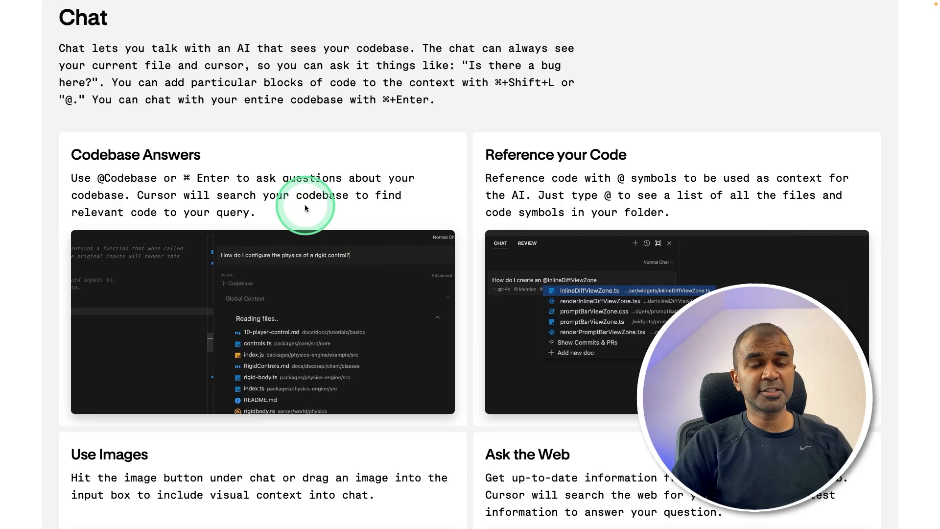
{"action": "scroll", "scroll_direction": "down", "scroll_amount": 3}
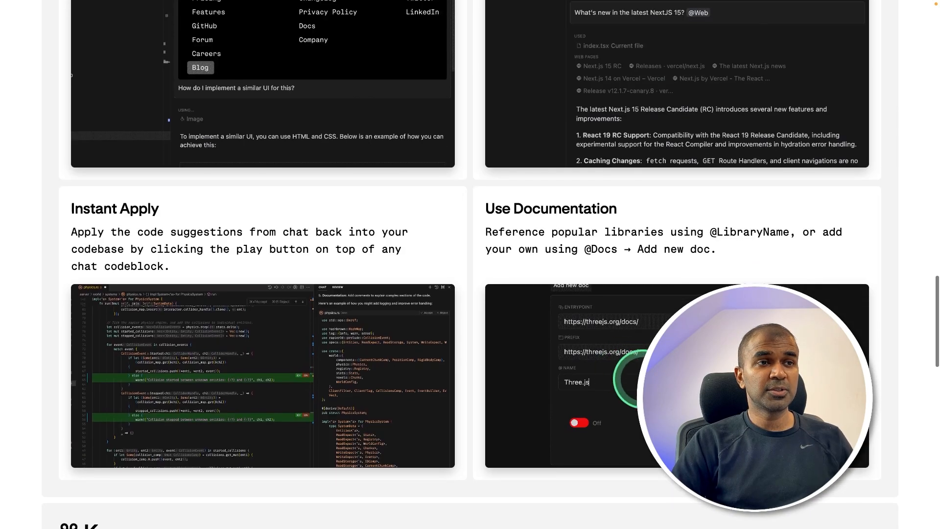
{"action": "left_click", "coordinate": [344, 343]}
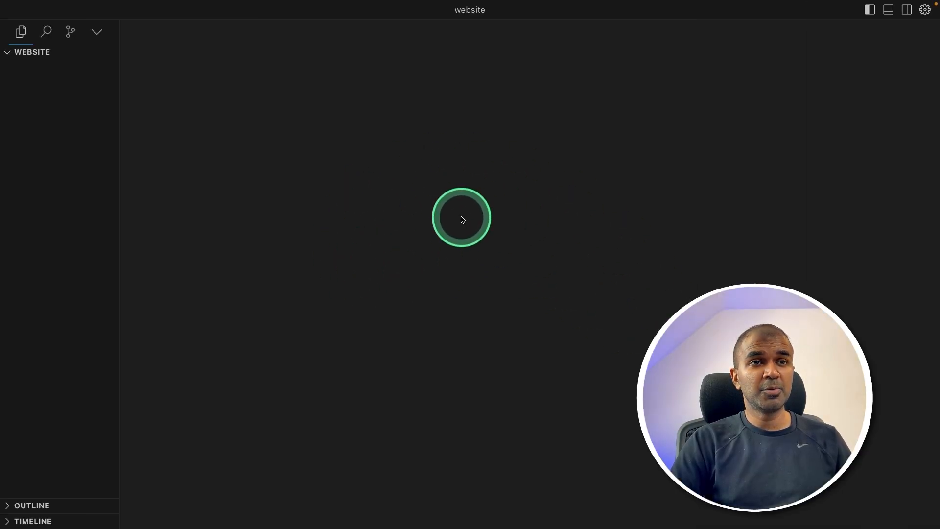
{"action": "mouse_move", "coordinate": [847, 103]}
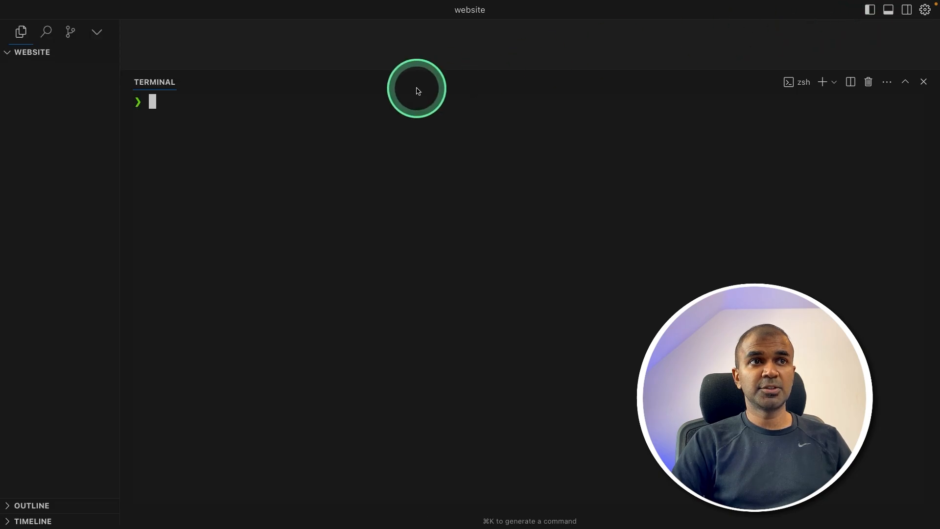
{"action": "mouse_move", "coordinate": [907, 10]}
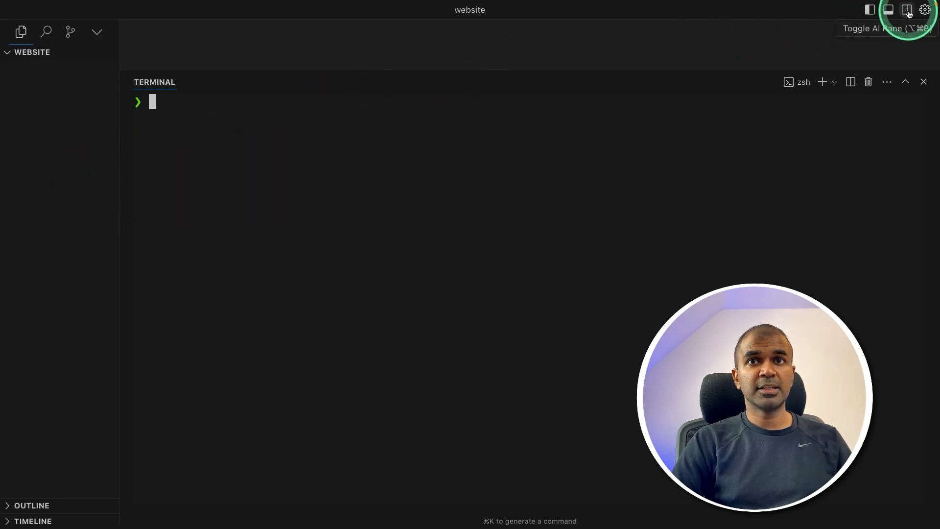
Step: Show the AI pane so a new Composer can be started for the website folder
{"action": "left_click", "coordinate": [906, 9]}
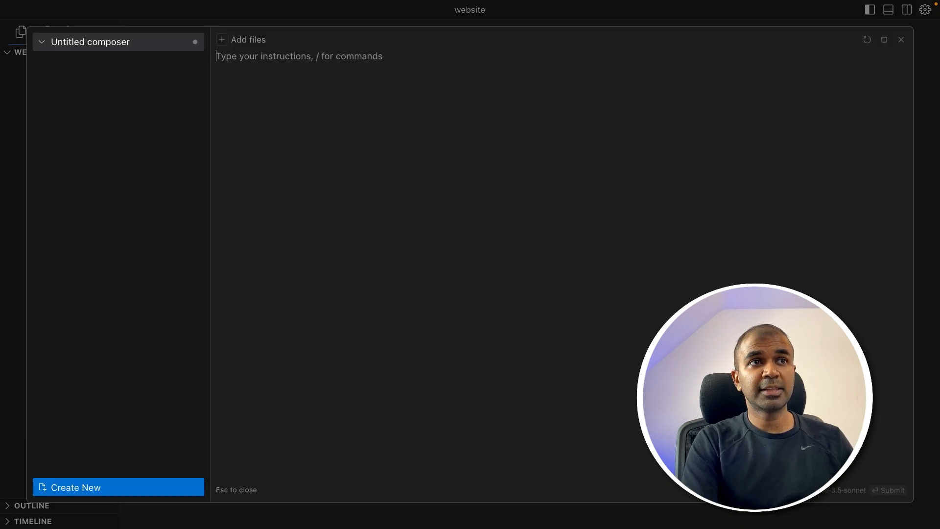
Step: Ask Composer to create a basic website using HTML, CSS and JS
{"action": "left_click", "coordinate": [212, 126]}
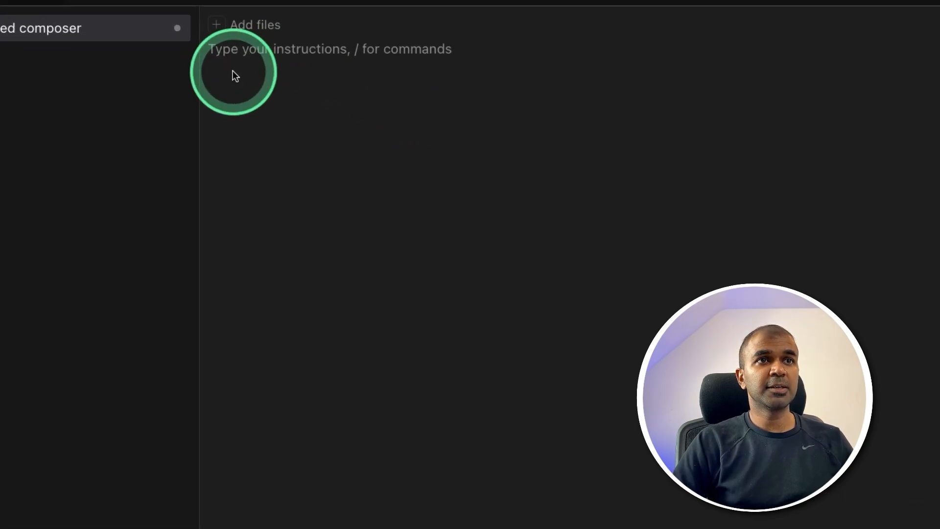
{"action": "type", "text": "Create a basic website with Home, services, pricing and contact"}
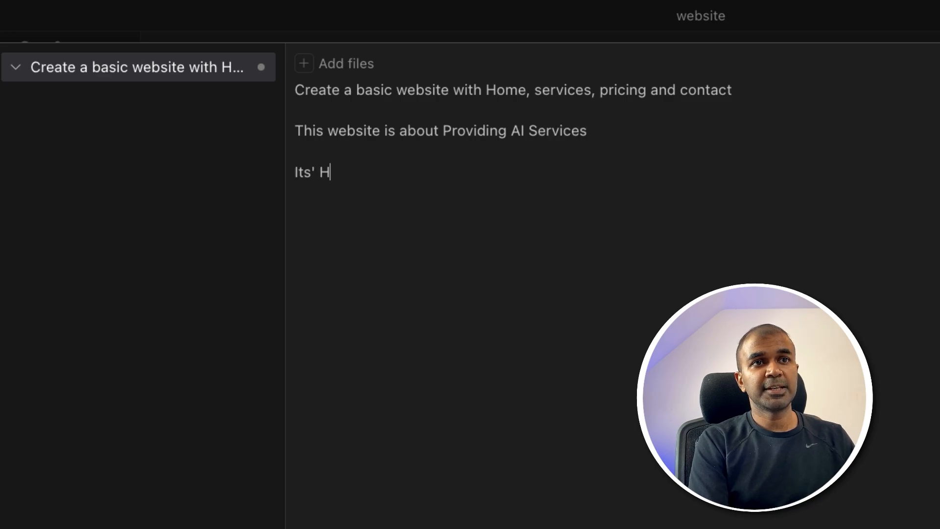
{"action": "type", "text": "TML , CSS and J"}
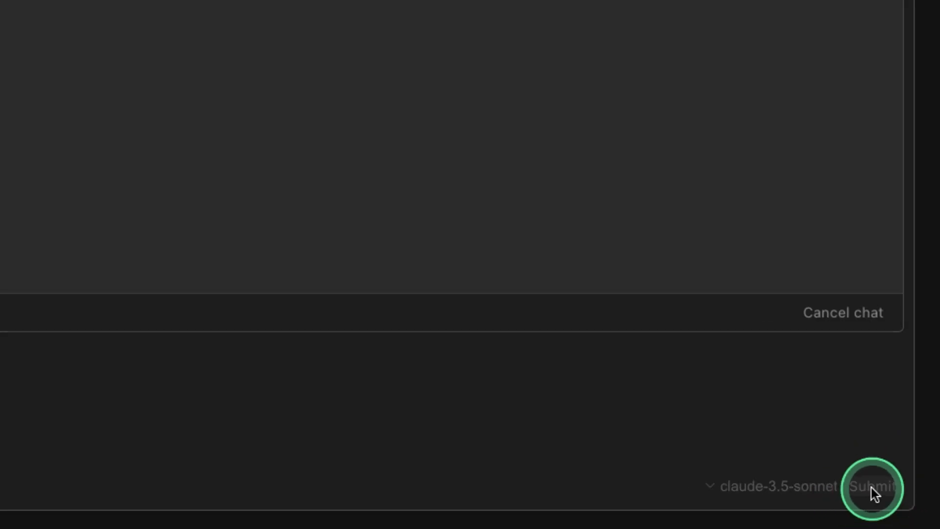
{"action": "left_click", "coordinate": [888, 490]}
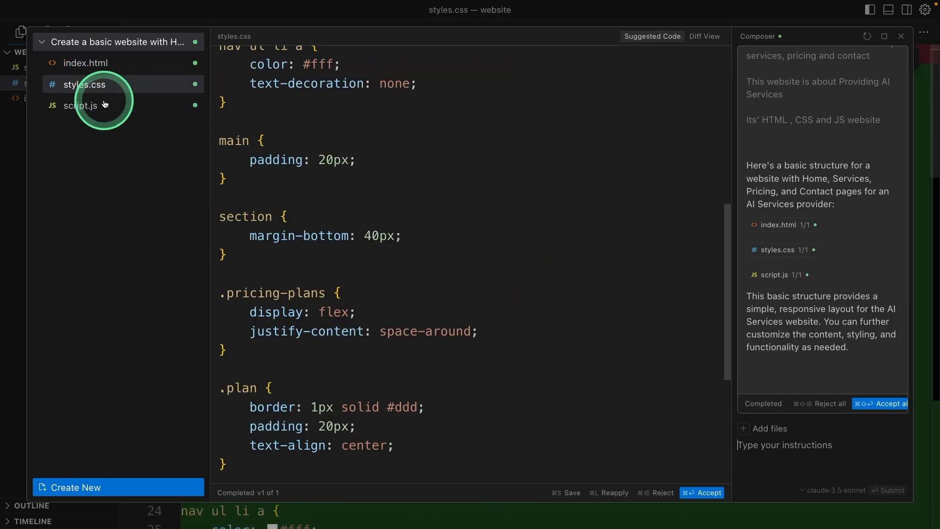
Step: Review styles.css, accept all generated files and close the Composer
{"action": "left_click", "coordinate": [87, 62]}
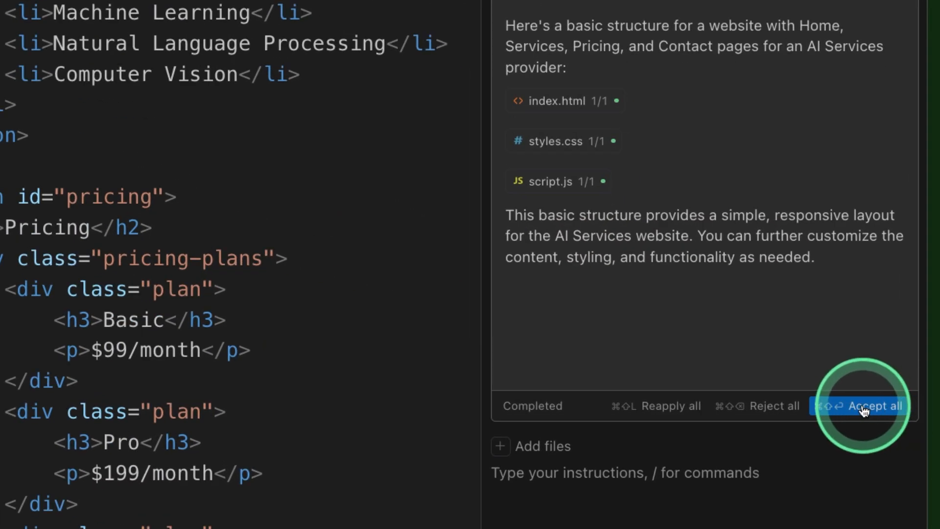
{"action": "left_click", "coordinate": [872, 405]}
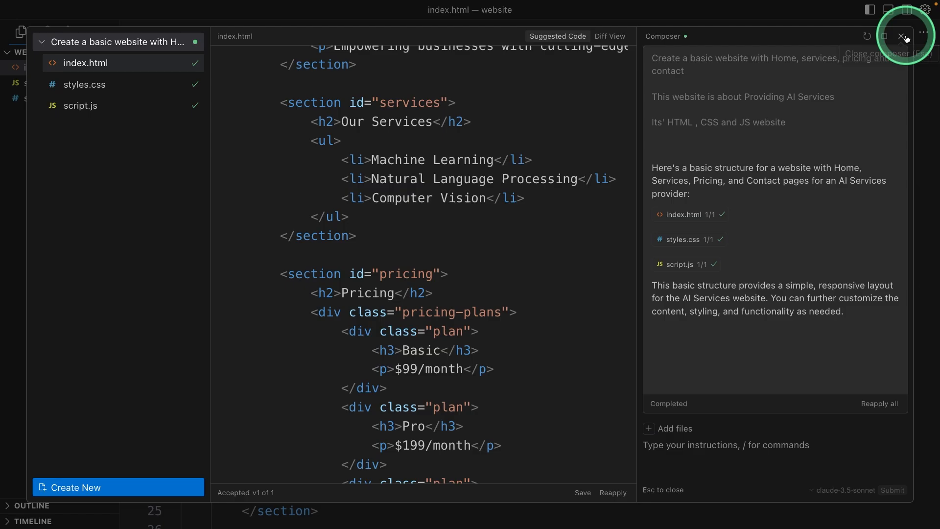
{"action": "left_click", "coordinate": [903, 36]}
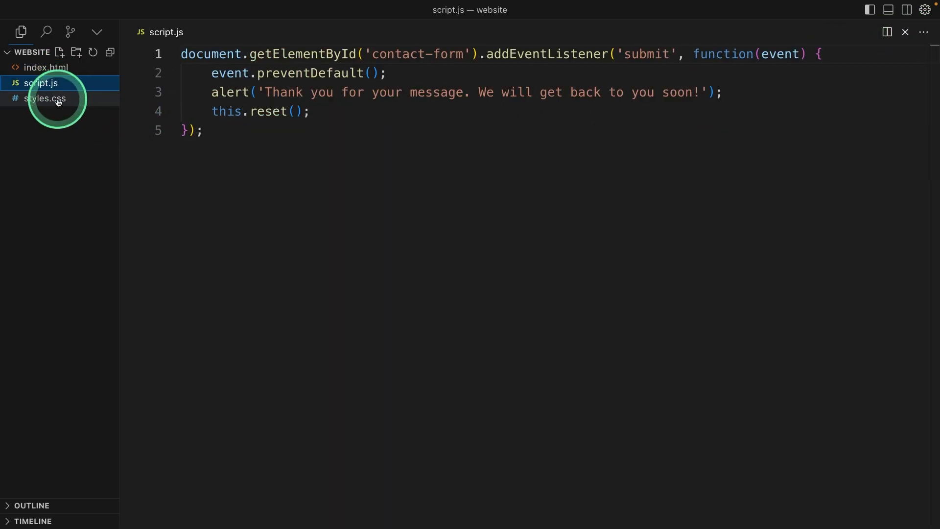
Step: Run 'open index.html' from the terminal and view the generated AI Services page in the browser
{"action": "left_click", "coordinate": [46, 68]}
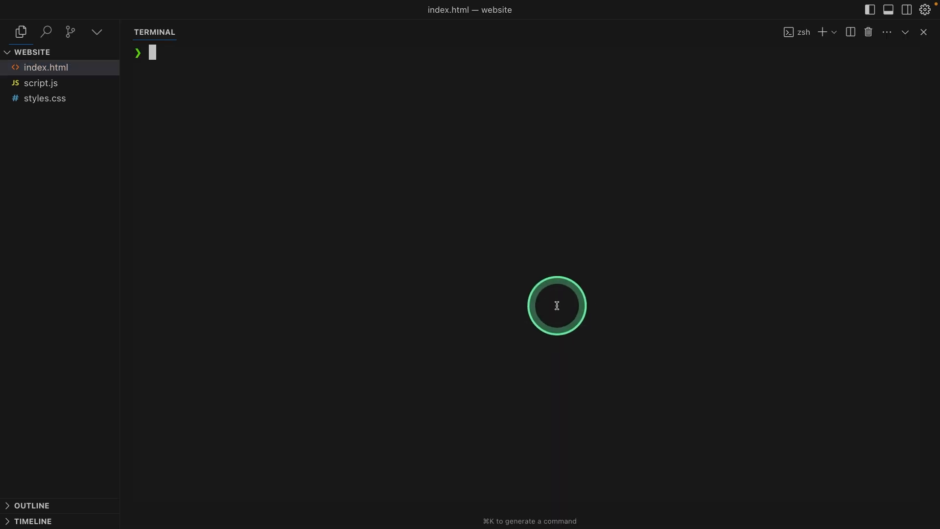
{"action": "mouse_move", "coordinate": [413, 143]}
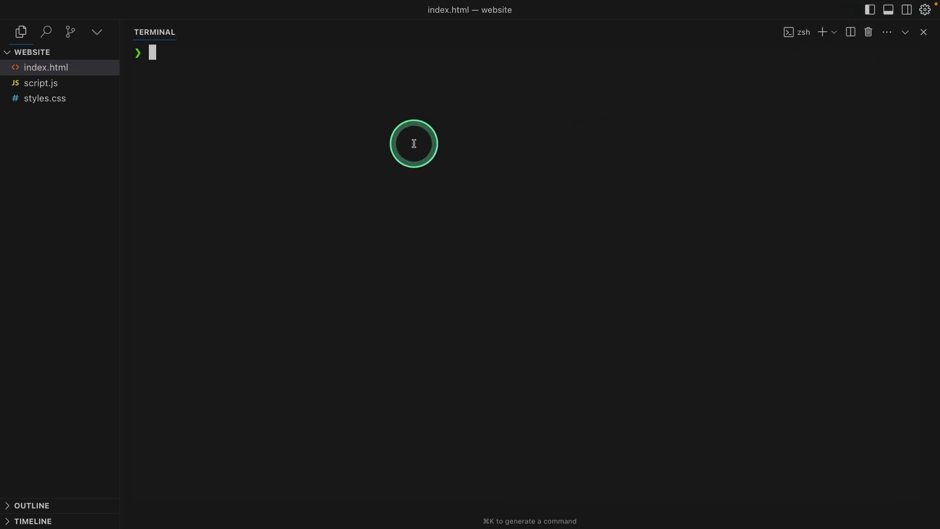
{"action": "mouse_move", "coordinate": [539, 313]}
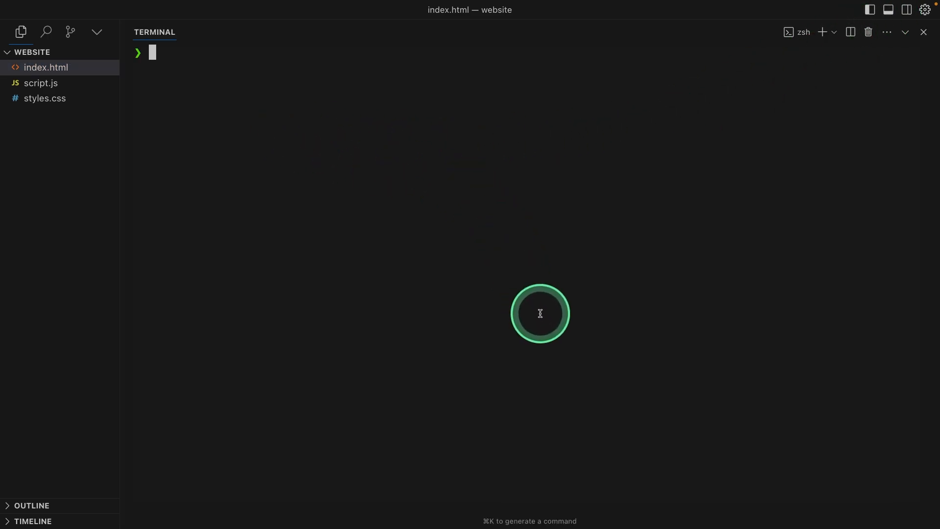
{"action": "type", "text": "open index.html"}
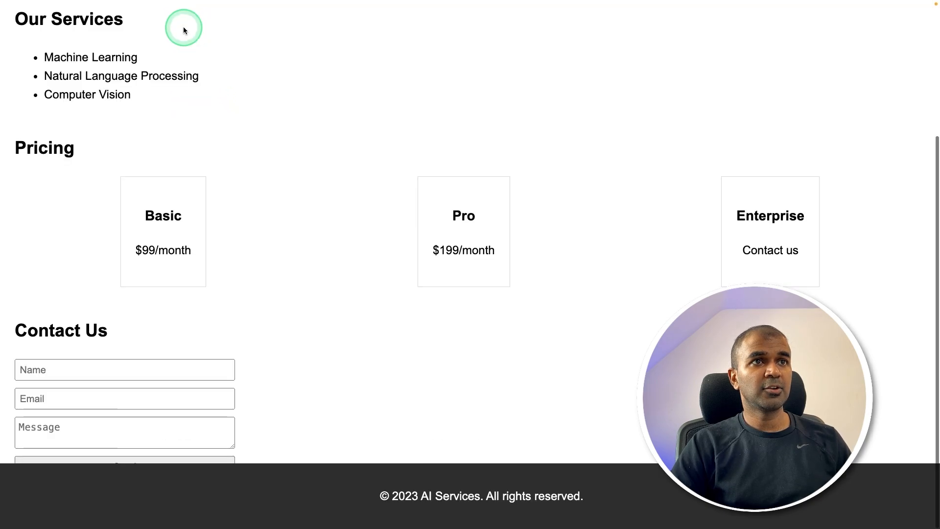
{"action": "scroll", "scroll_direction": "up", "scroll_amount": 3}
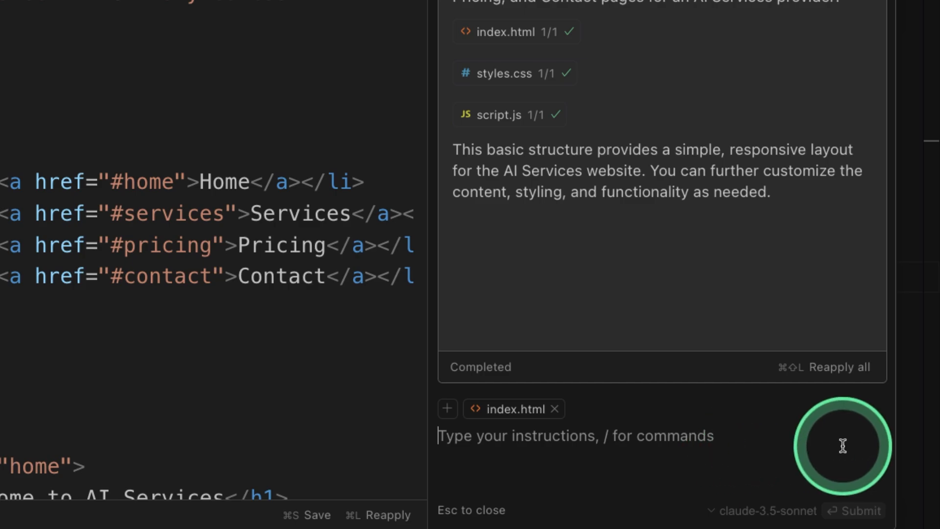
Step: Have Composer create each page as separate HTML files, then check the Services page in the browser
{"action": "type", "text": "Create each page"}
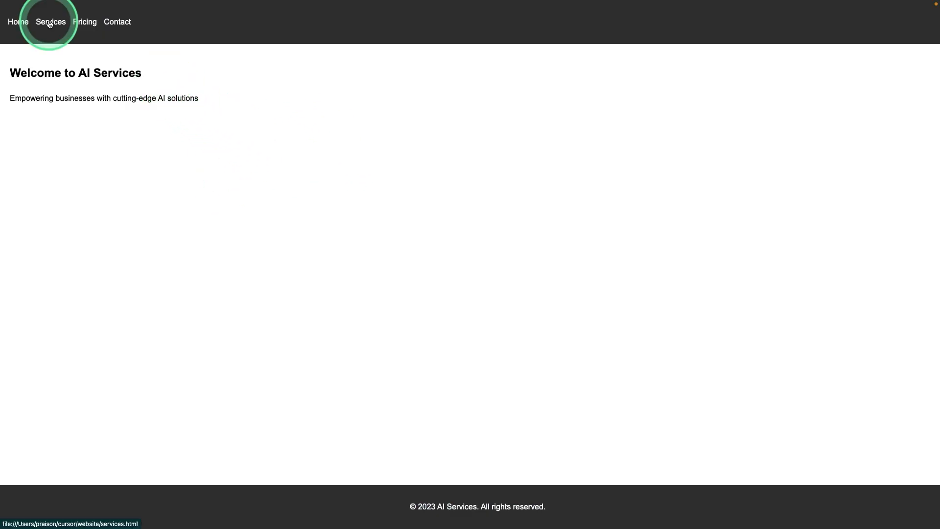
{"action": "left_click", "coordinate": [116, 21]}
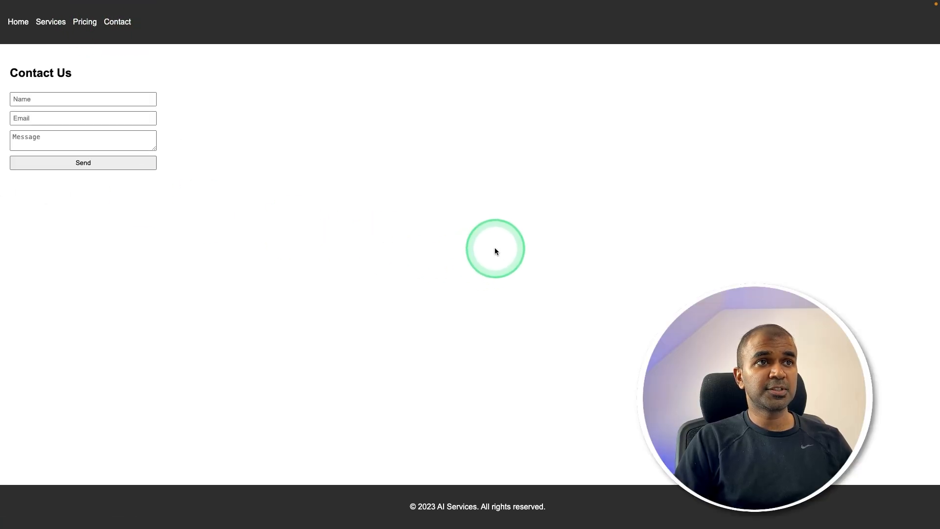
{"action": "left_click", "coordinate": [18, 22]}
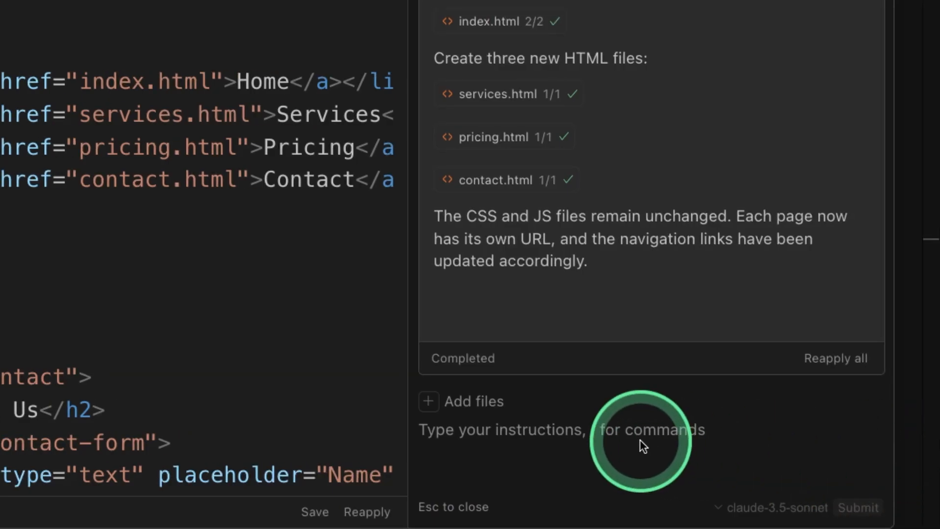
{"action": "type", "text": "@"}
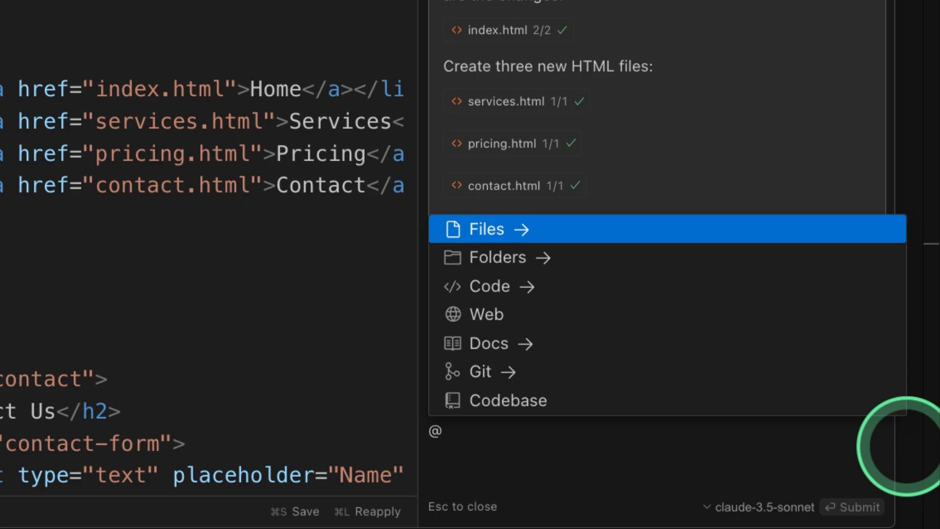
{"action": "left_click", "coordinate": [485, 228]}
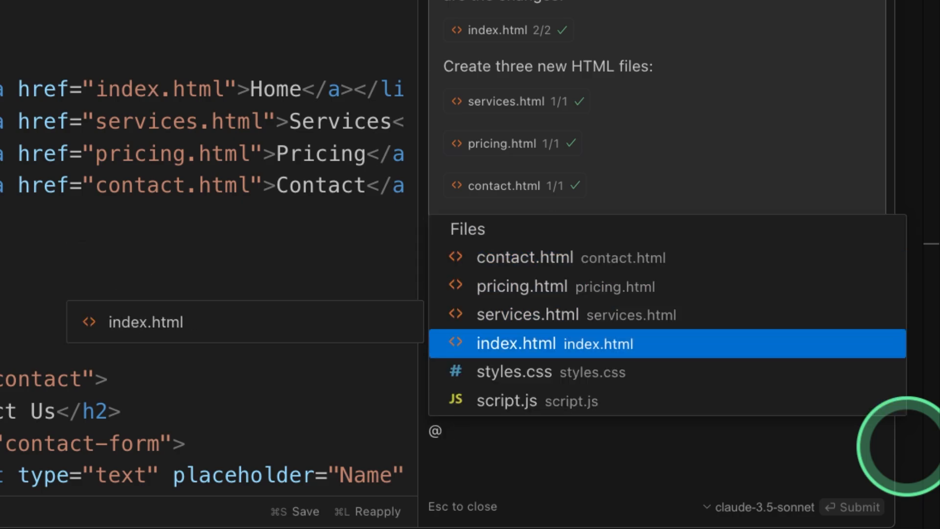
{"action": "left_click", "coordinate": [516, 343]}
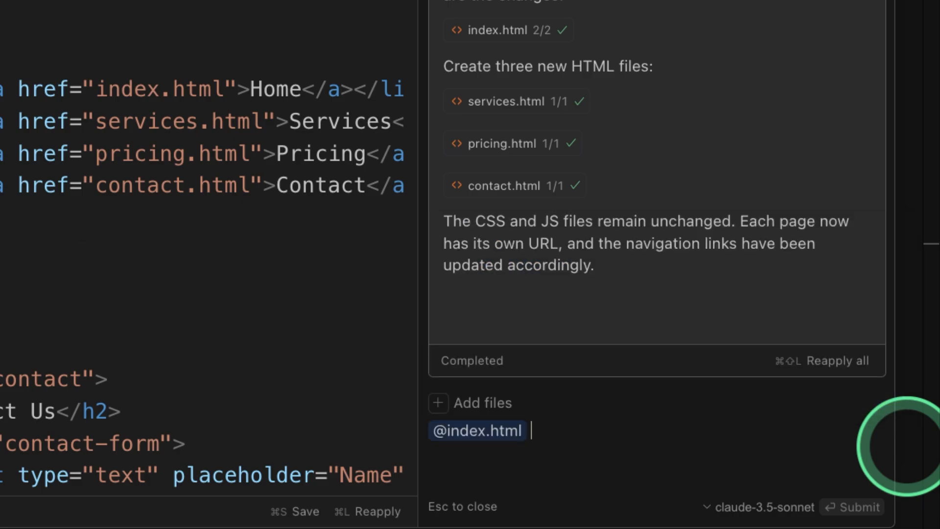
{"action": "type", "text": "Add more content and"}
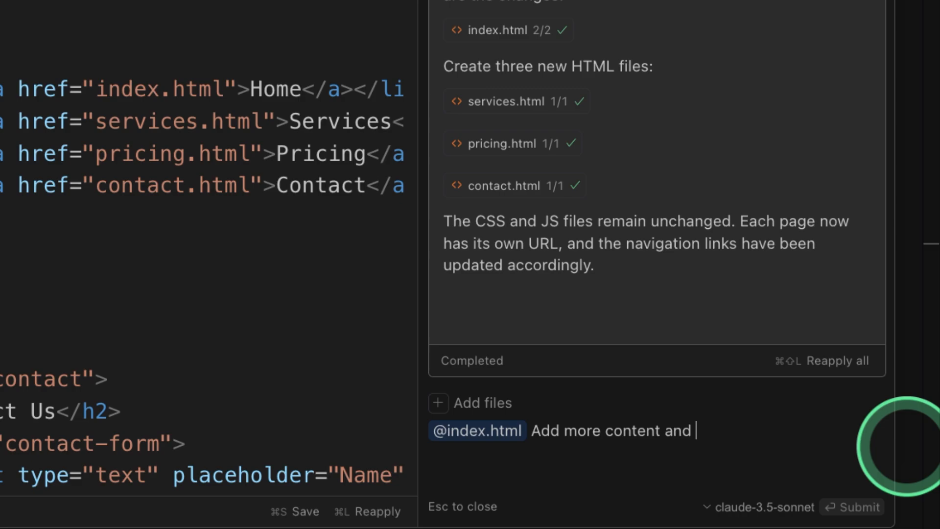
{"action": "type", "text": "different services it"}
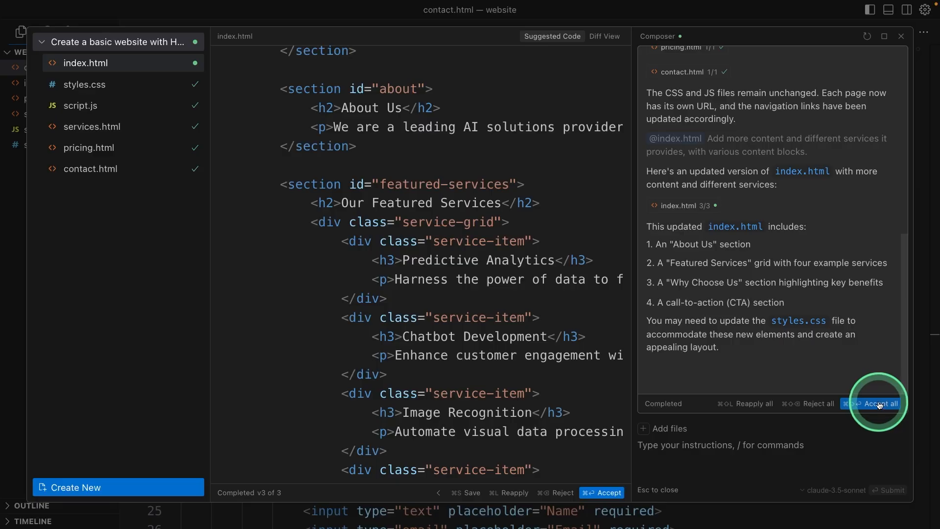
{"action": "left_click", "coordinate": [878, 404]}
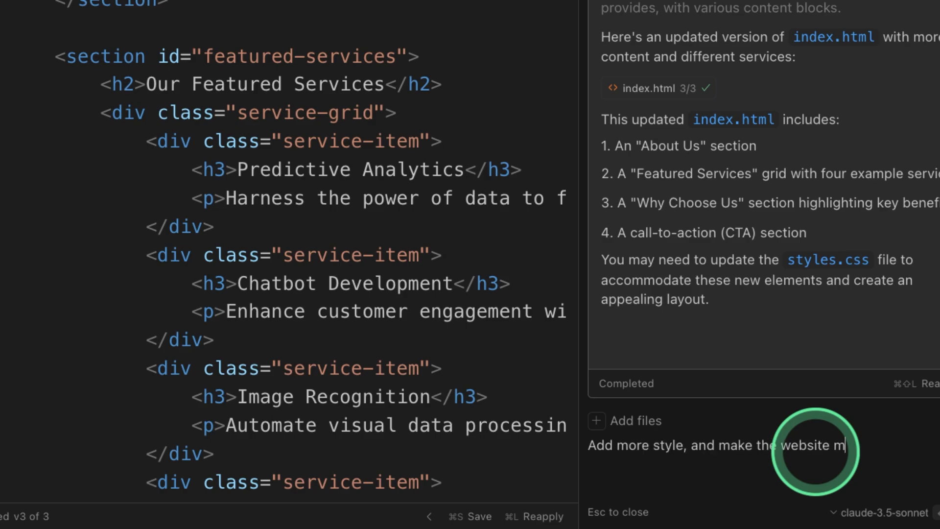
Step: View the restyled home page in the browser and navigate to the Contact page
{"action": "left_click", "coordinate": [908, 512]}
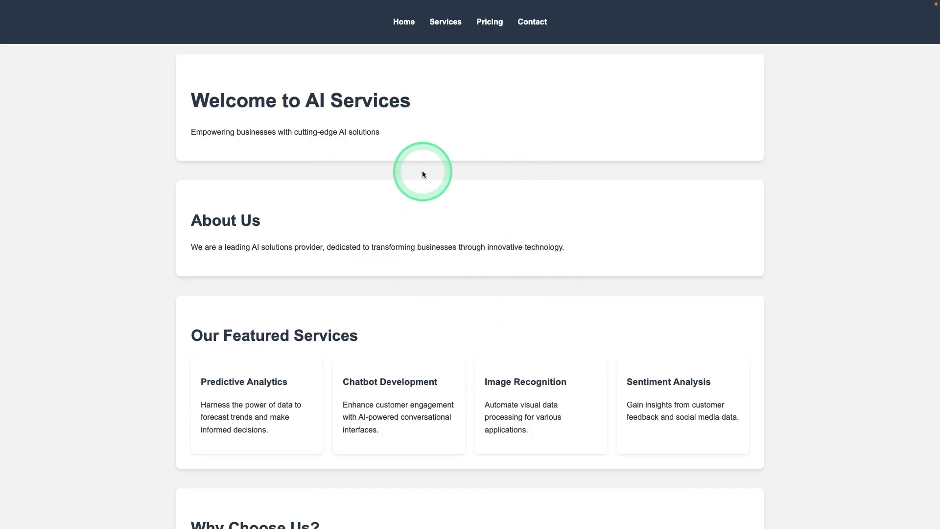
{"action": "scroll", "scroll_direction": "down", "scroll_amount": 3}
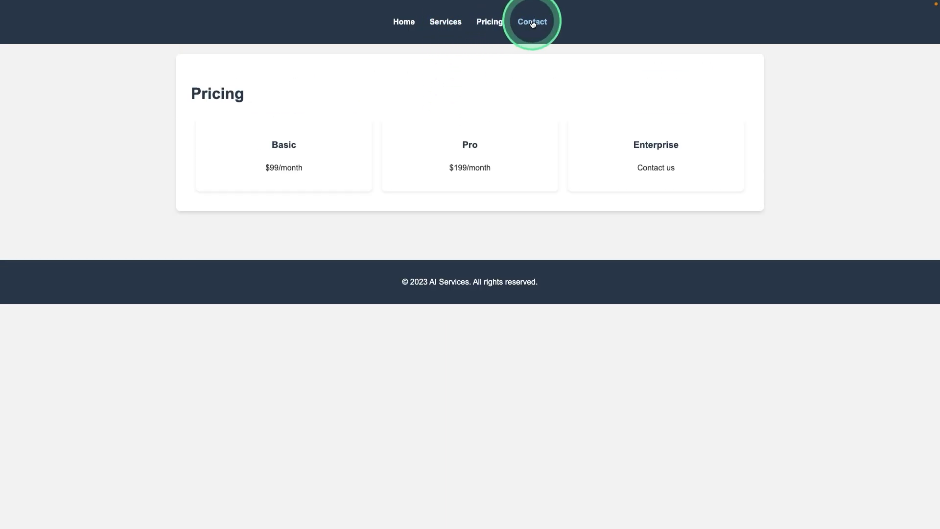
{"action": "left_click", "coordinate": [445, 22]}
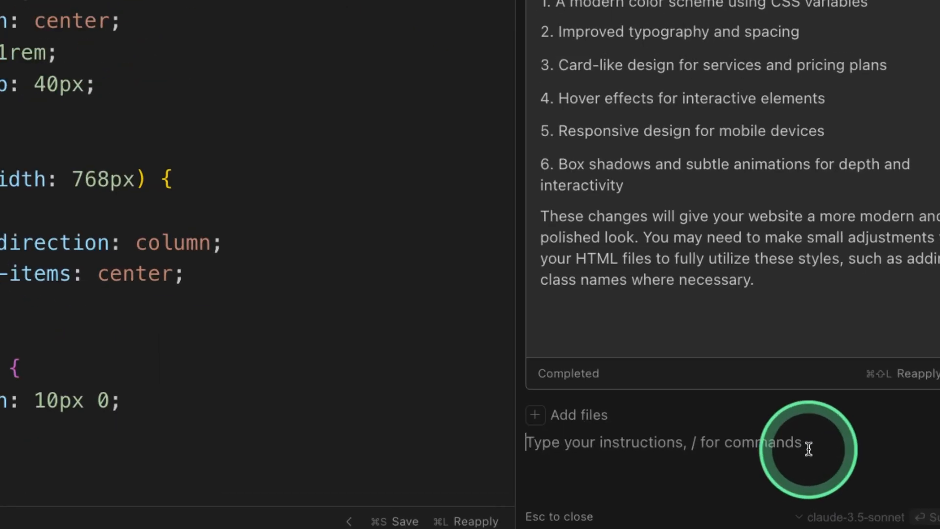
{"action": "type", "text": "@"}
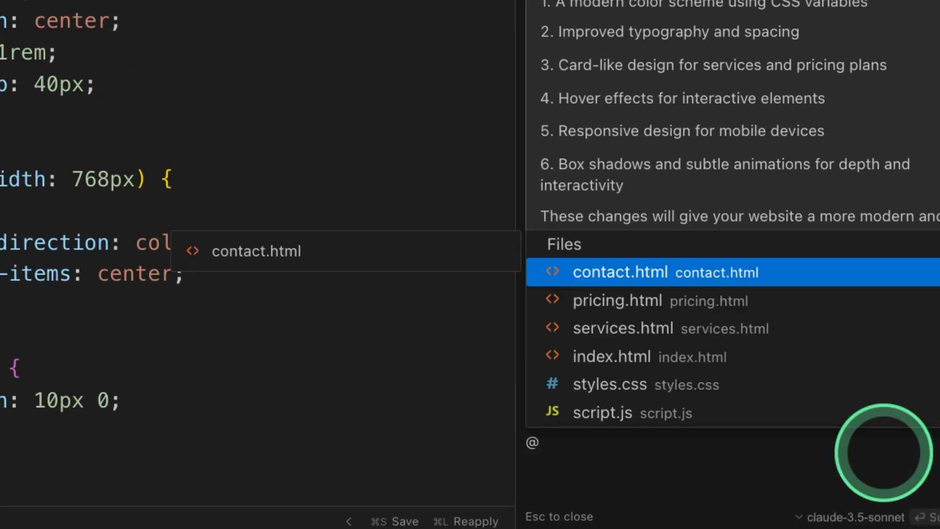
{"action": "type", "text": "Add more e"}
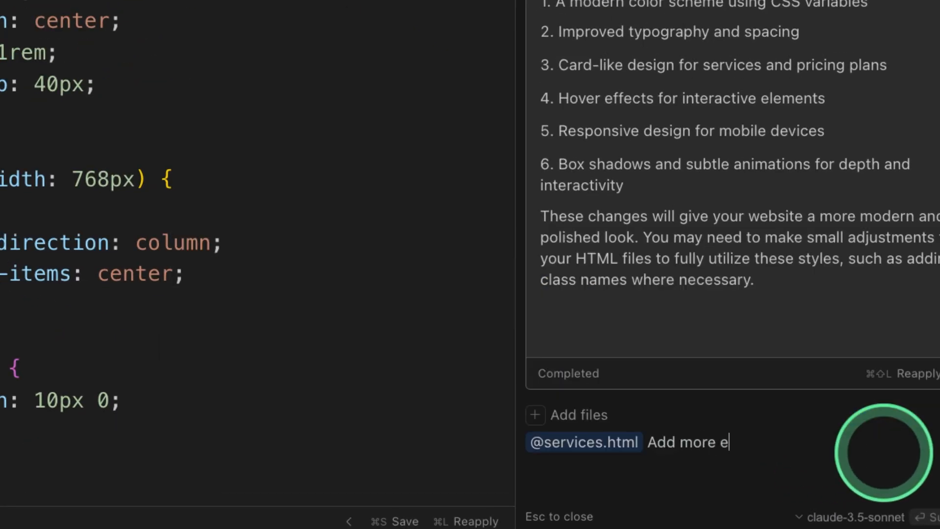
{"action": "type", "text": "services with content for"}
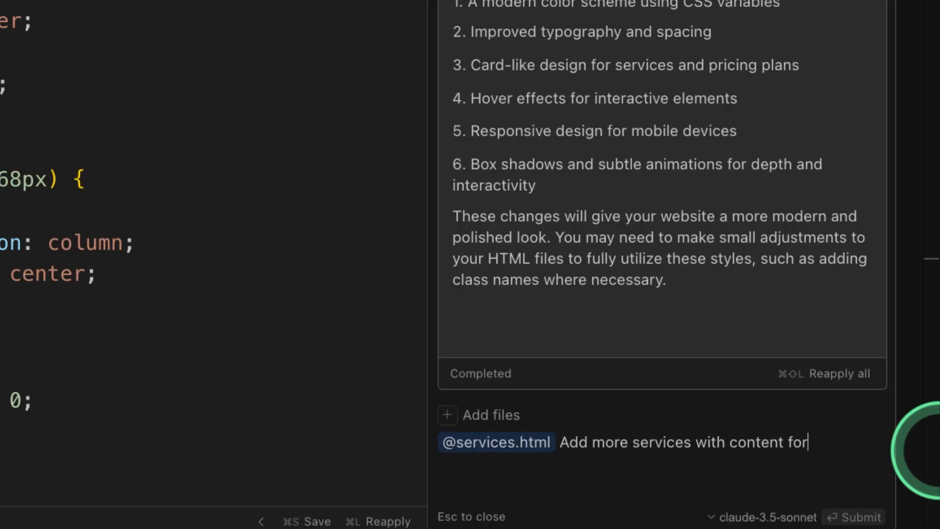
{"action": "type", "text": "each service and add t"}
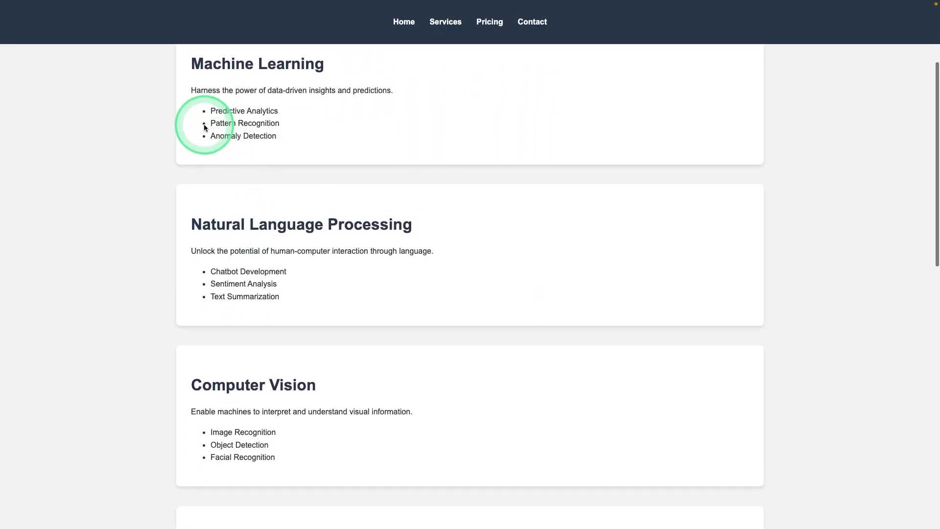
{"action": "scroll", "scroll_direction": "down", "scroll_amount": 3}
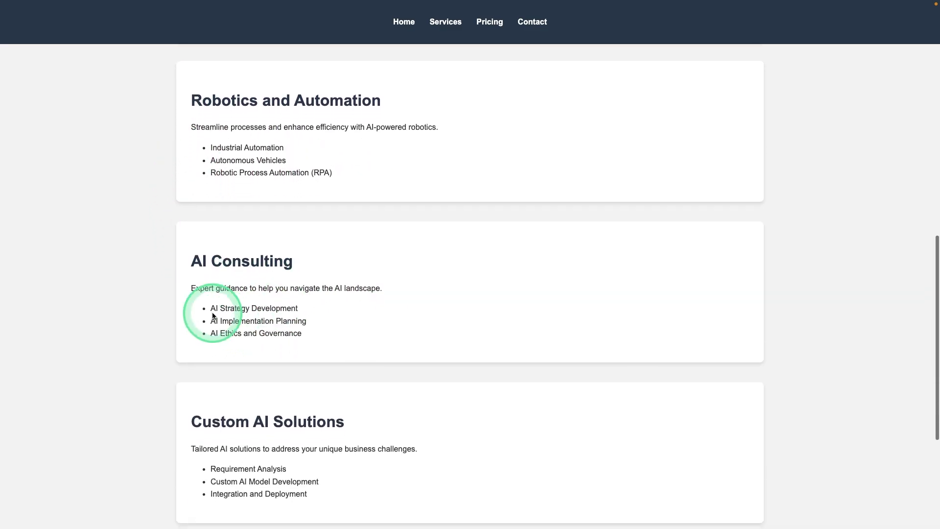
{"action": "scroll", "scroll_direction": "down", "scroll_amount": 3}
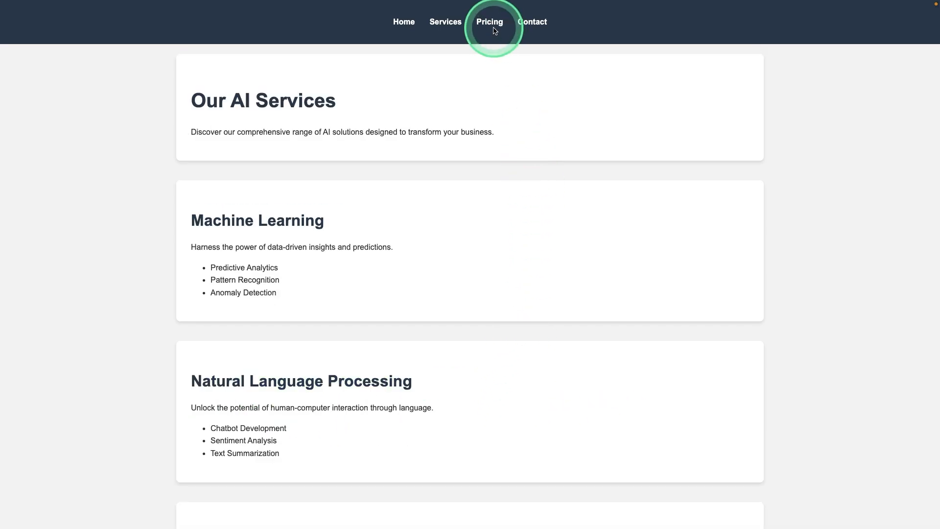
{"action": "left_click", "coordinate": [490, 21]}
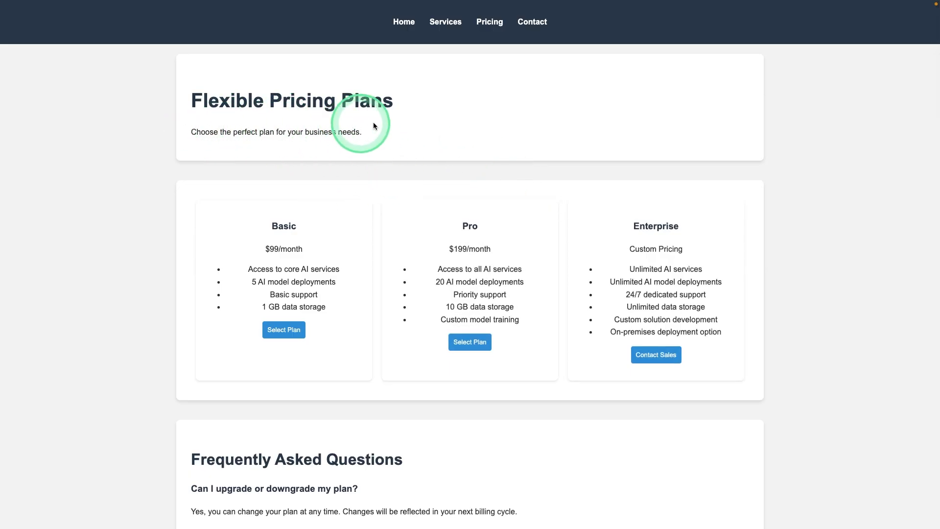
Step: Scroll the Pricing page through the plan cards and FAQ, then return to Cursor's AI chat
{"action": "scroll", "scroll_direction": "down", "scroll_amount": 3}
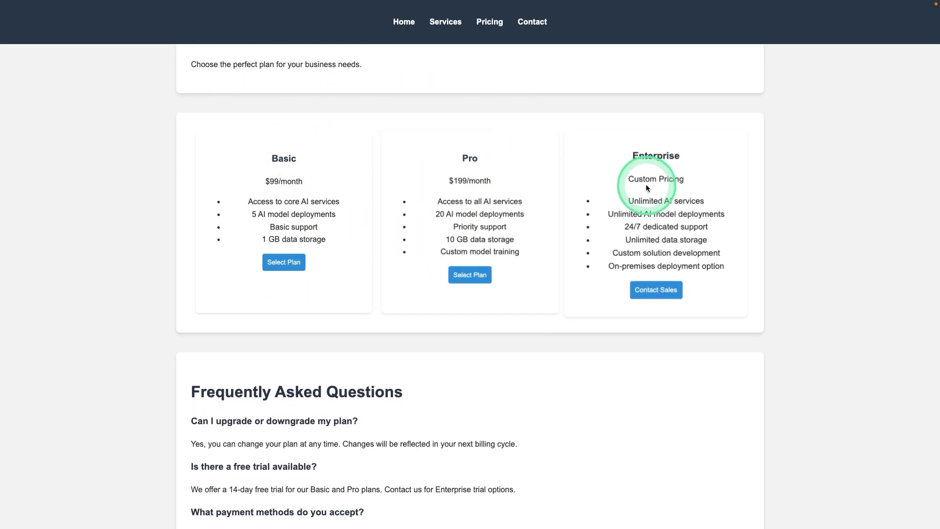
{"action": "scroll", "scroll_direction": "down", "scroll_amount": 3}
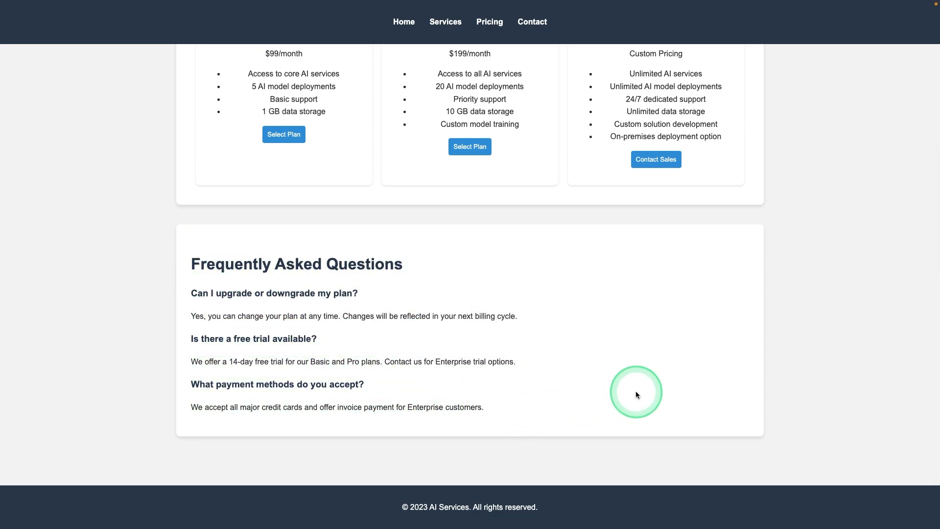
{"action": "left_click", "coordinate": [530, 22]}
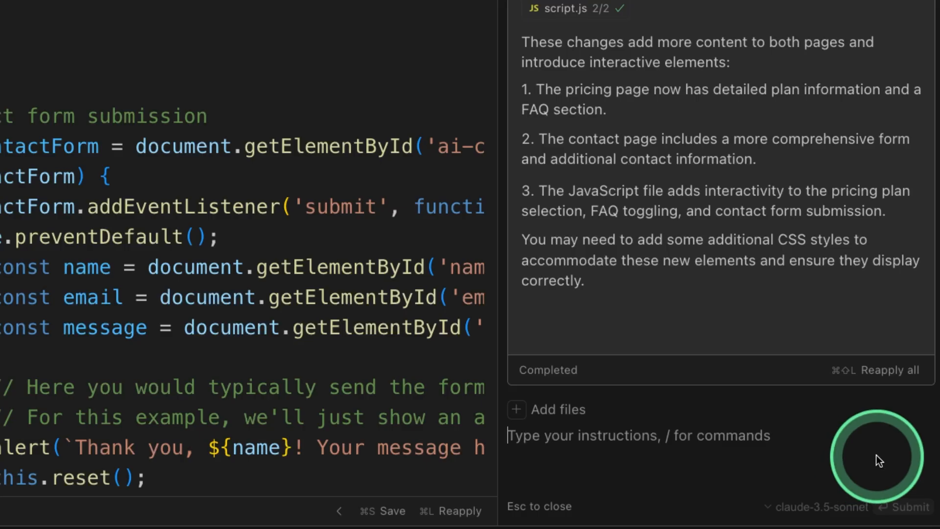
{"action": "type", "text": "@codebase align the form properly ,"}
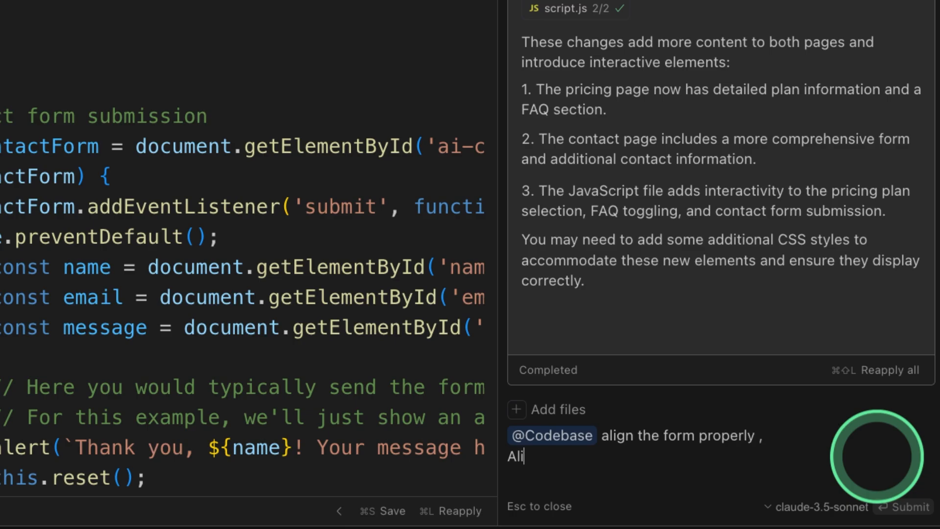
{"action": "type", "text": "Align the pricing page proper"}
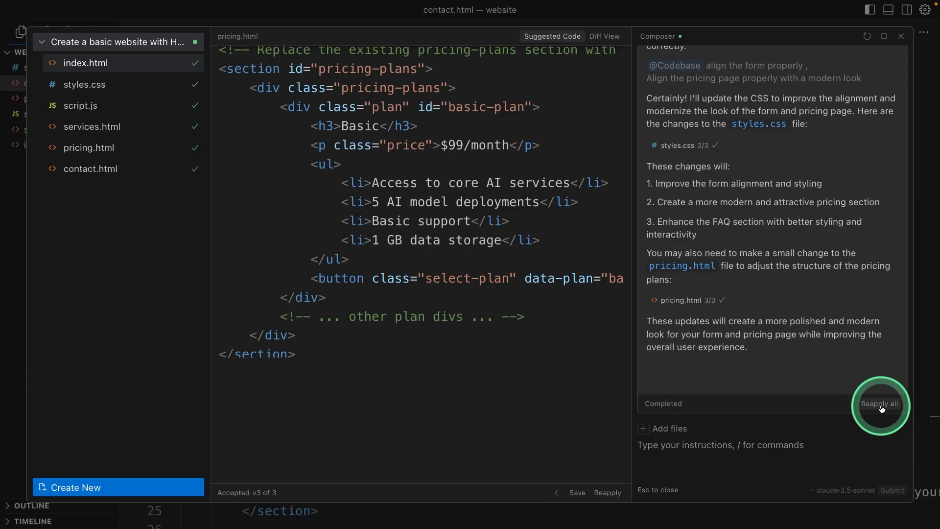
Step: Review the centred contact form, then the Pricing, Home, Services and Pricing pages for the new styling
{"action": "left_click", "coordinate": [879, 403]}
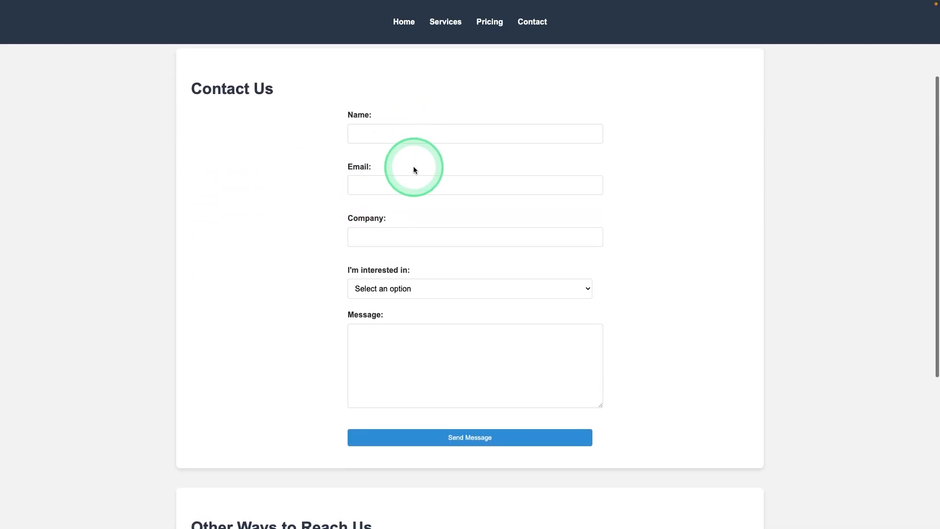
{"action": "left_click", "coordinate": [490, 22]}
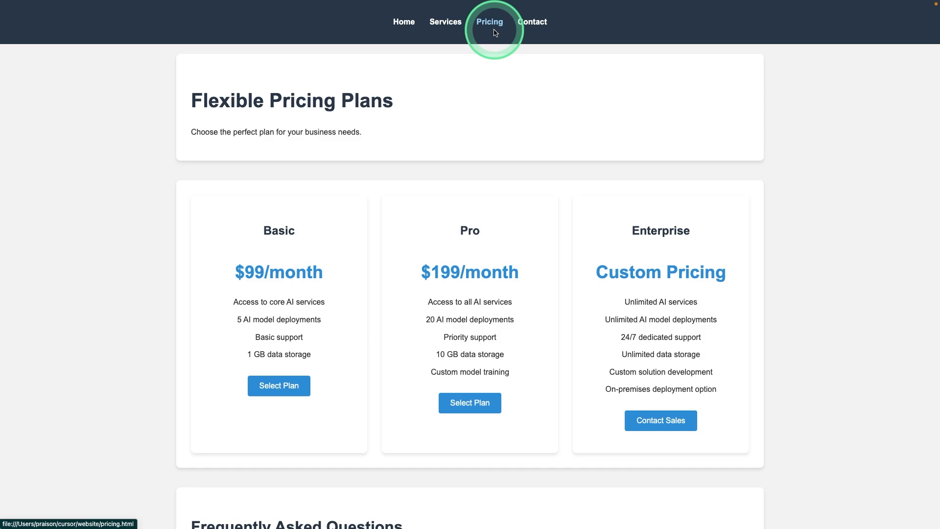
{"action": "scroll", "scroll_direction": "down", "scroll_amount": 3}
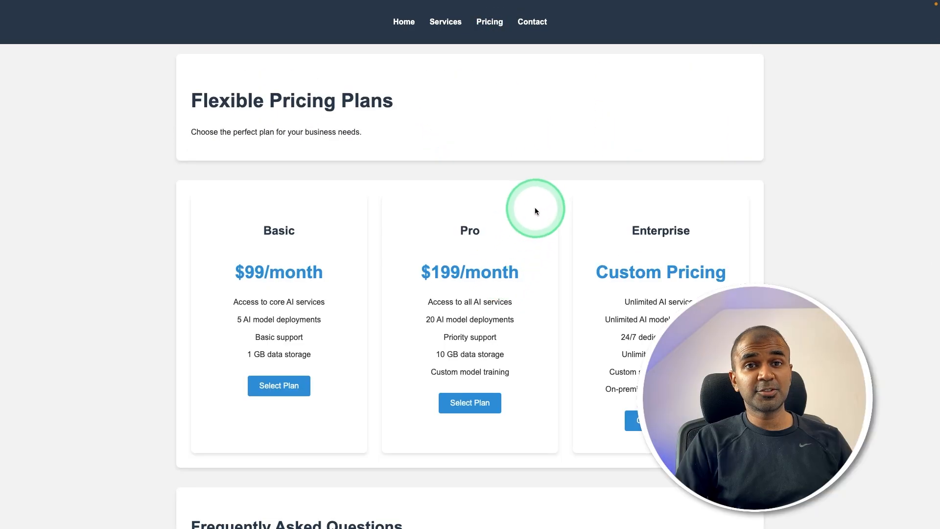
{"action": "left_click", "coordinate": [404, 22]}
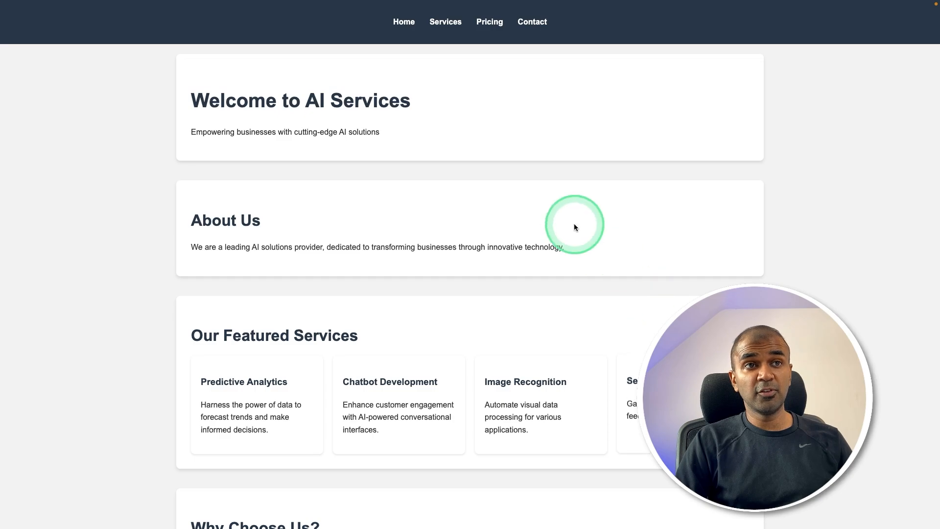
{"action": "left_click", "coordinate": [489, 22]}
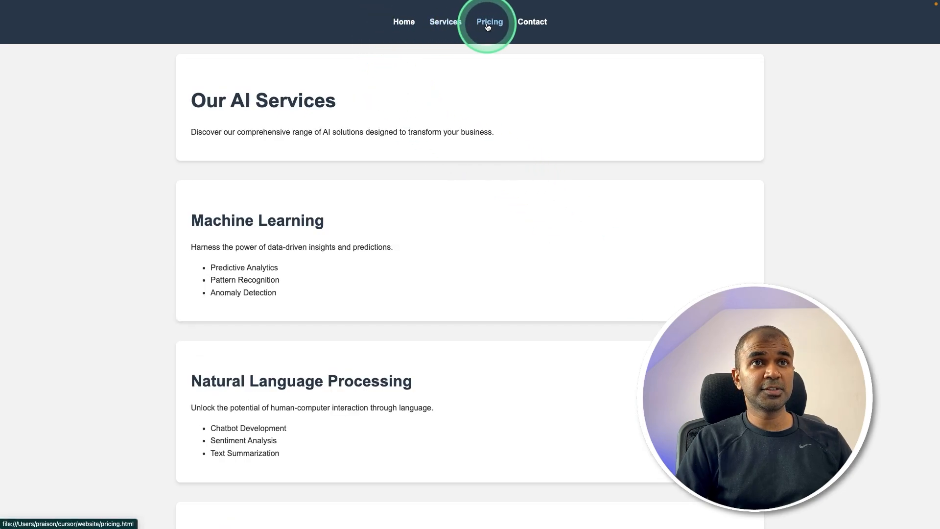
{"action": "left_click", "coordinate": [531, 21]}
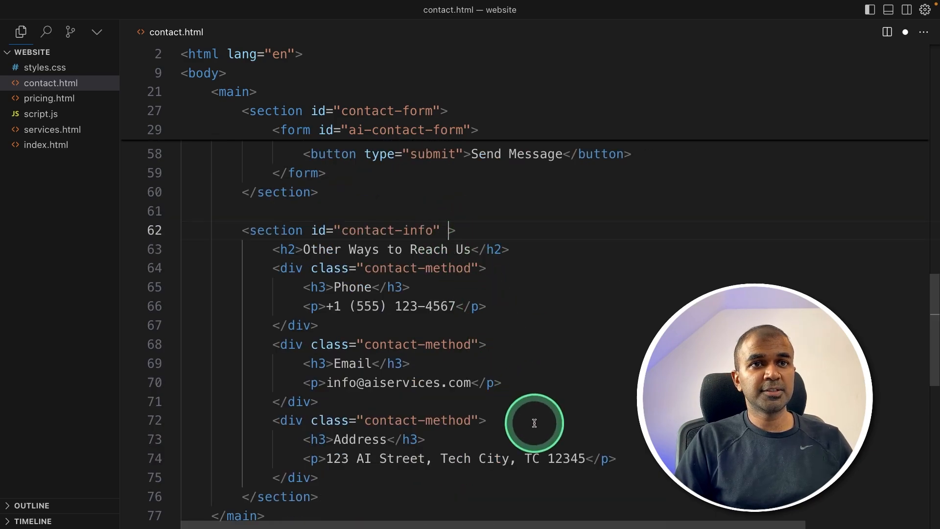
Step: Give the contact-info section class="contact-section" and select that line as Composer context
{"action": "type", "text": "class=\"contact-section\""}
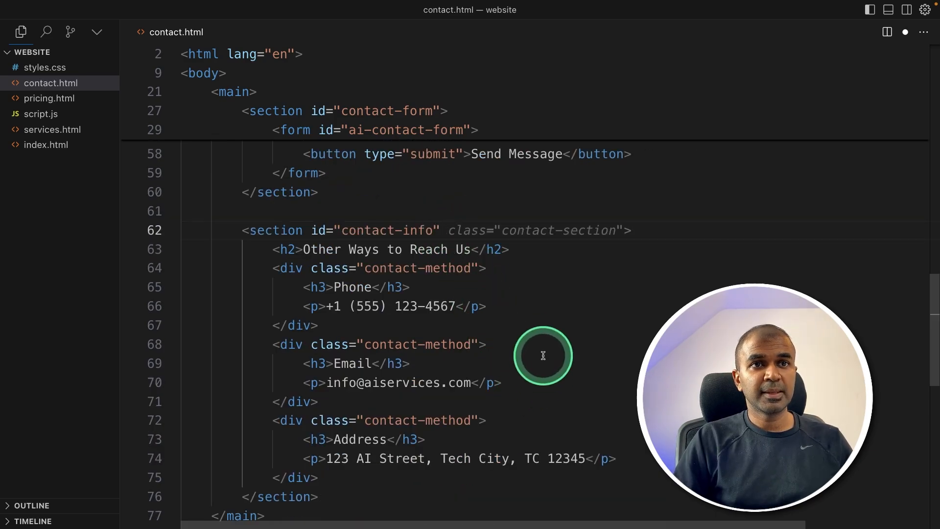
{"action": "double_click", "coordinate": [534, 230]}
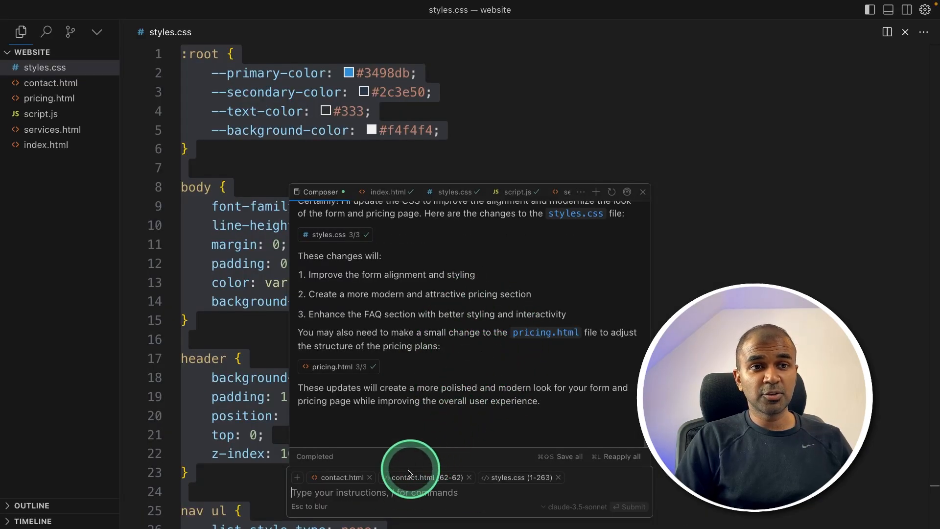
Step: Ask Composer to add additional styling to the contact section and apply all its edits
{"action": "type", "text": "add additional styling to the"}
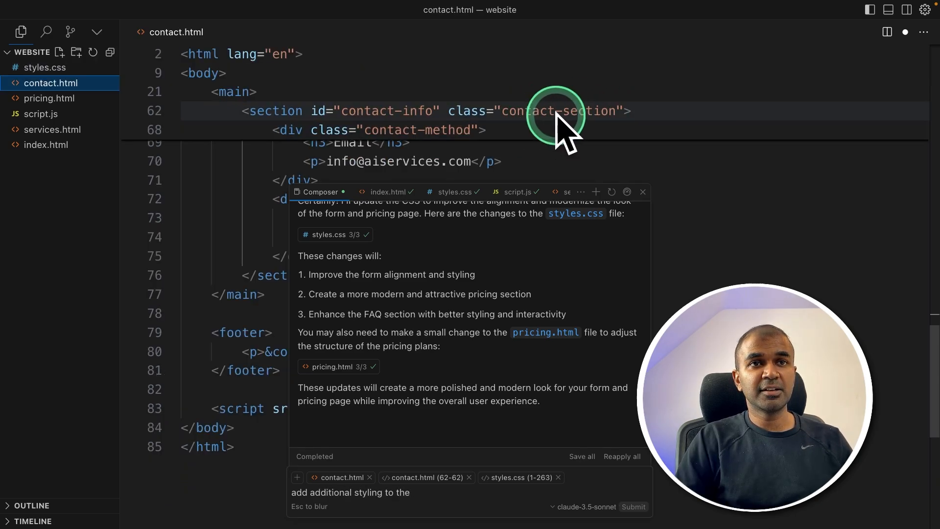
{"action": "type", "text": "contact section"}
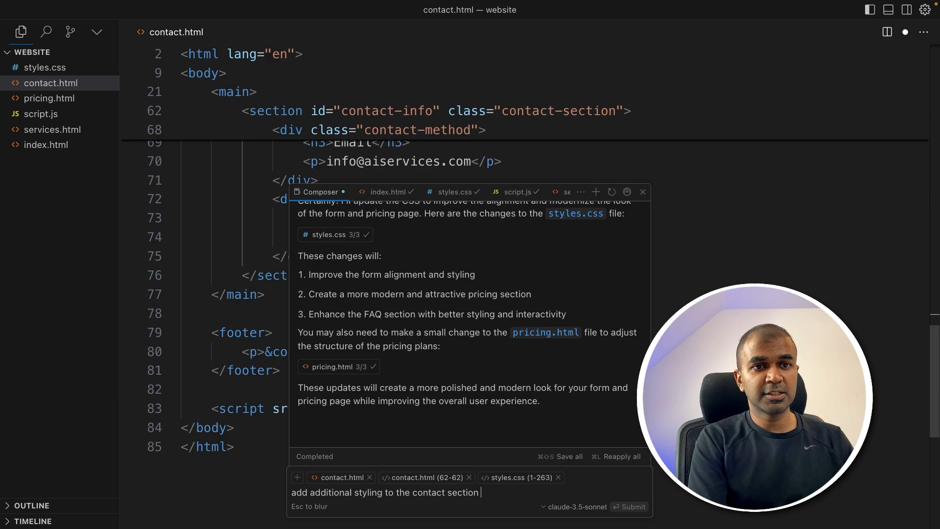
{"action": "left_click", "coordinate": [633, 507]}
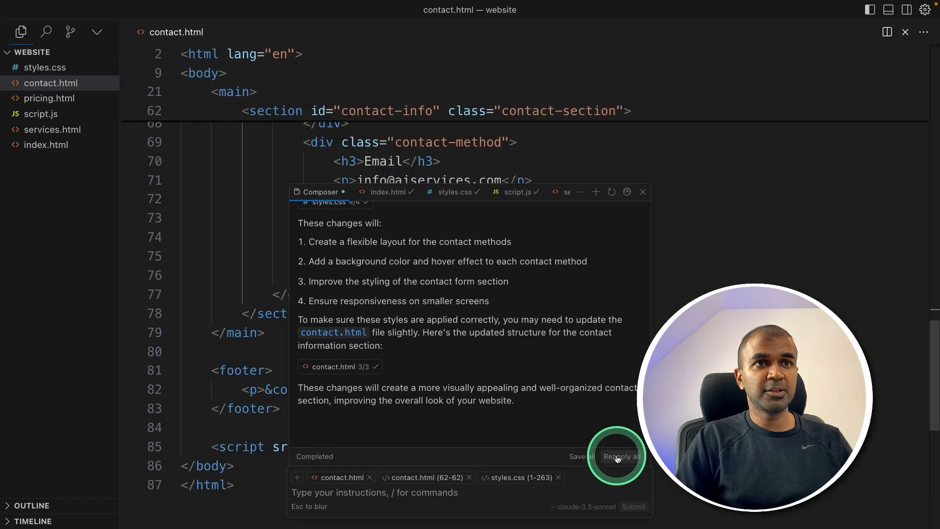
{"action": "left_click", "coordinate": [616, 455]}
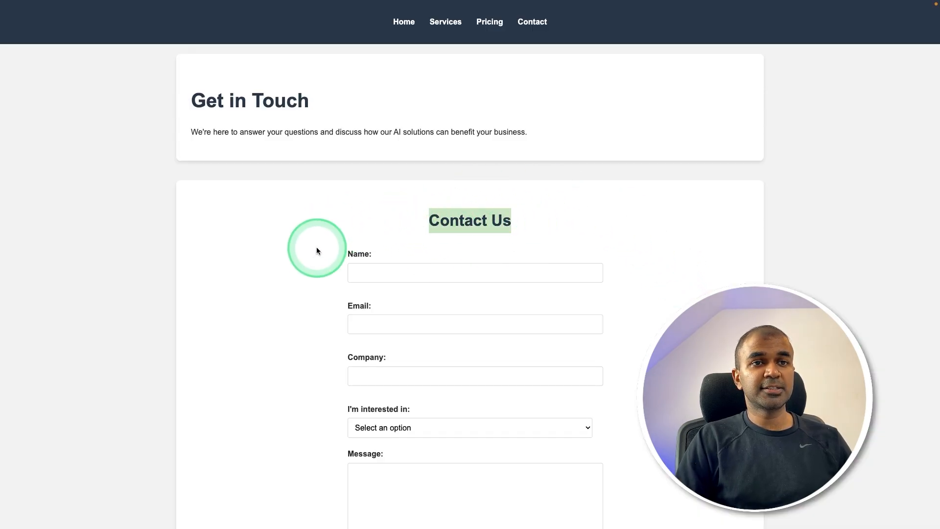
{"action": "scroll", "scroll_direction": "down", "scroll_amount": 3}
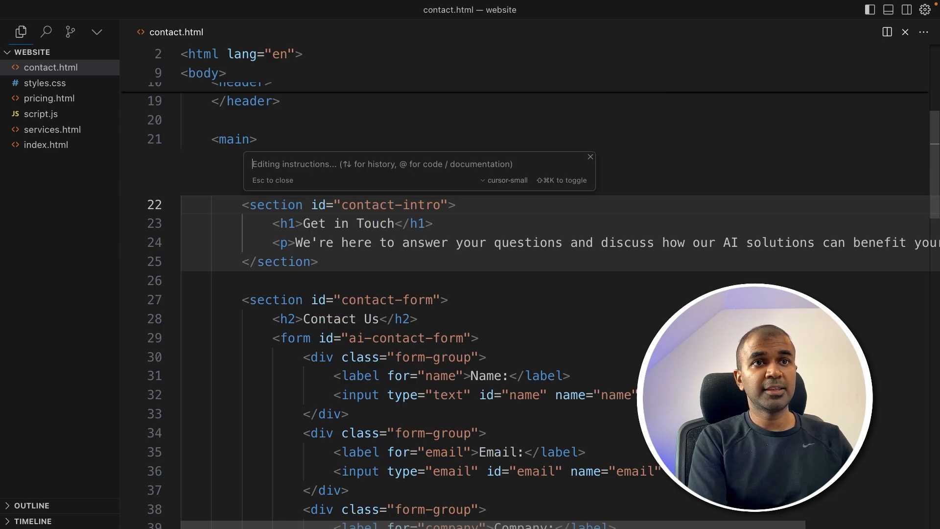
Step: Request 'add more content' via inline edit and accept the new AI-experts intro paragraph
{"action": "type", "text": "add more content"}
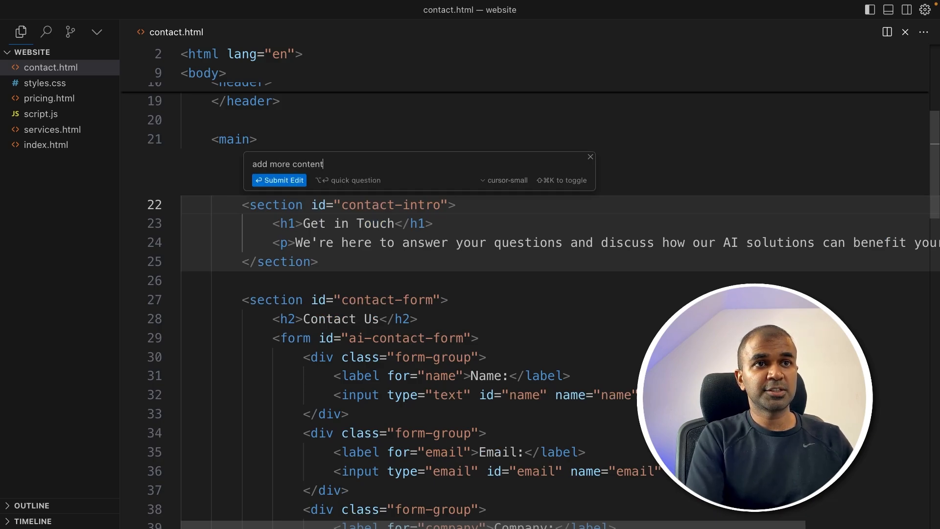
{"action": "left_click", "coordinate": [279, 180]}
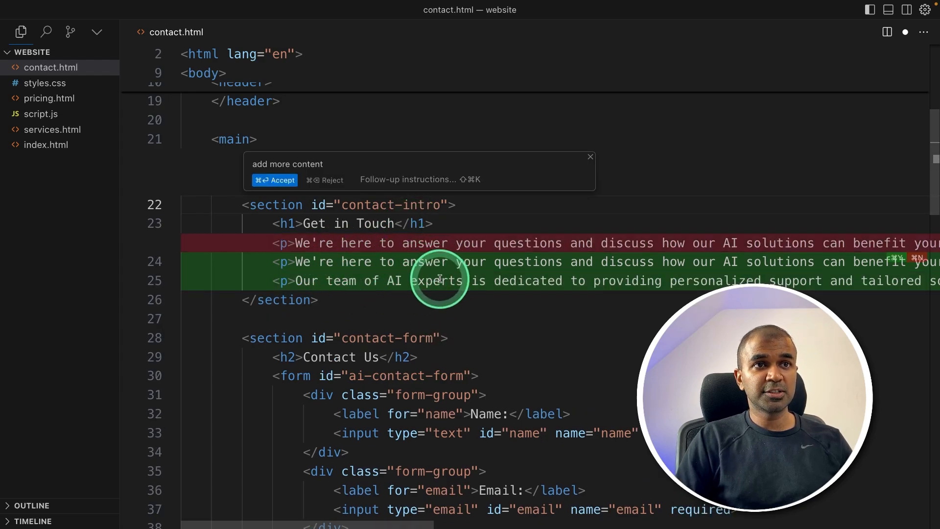
{"action": "left_click", "coordinate": [275, 181]}
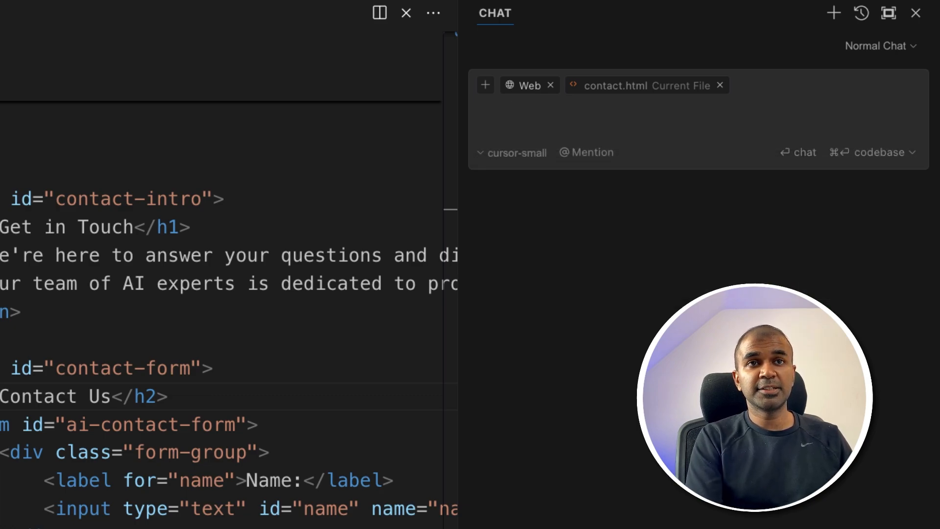
Step: Ask Chat to search the internet for the latest AI features to make the contact page compelling, and read the reply
{"action": "type", "text": "Search internet about"}
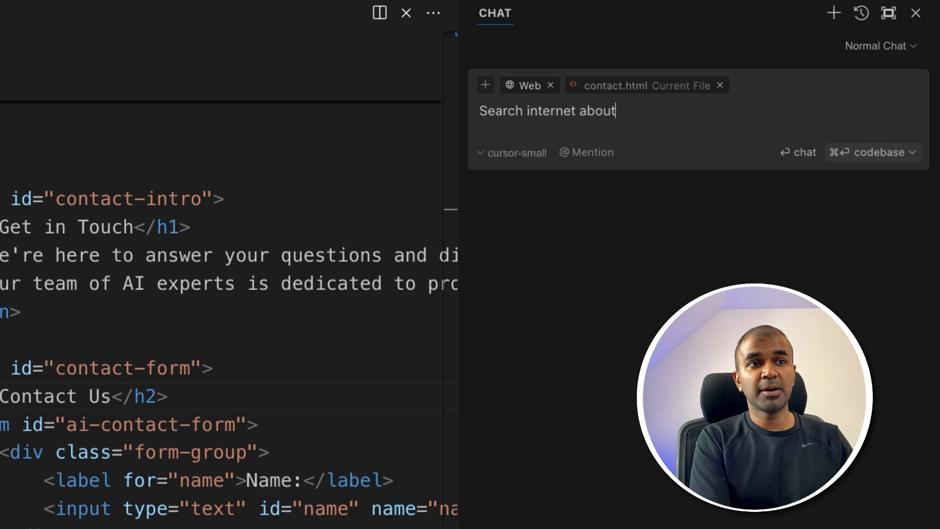
{"action": "type", "text": "the latest ai features and add that to the"}
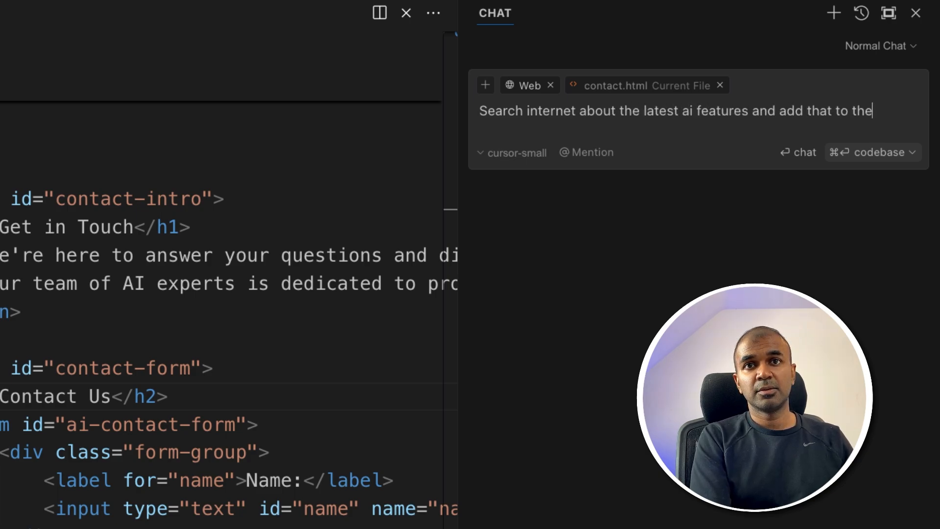
{"action": "type", "text": "contact page maki"}
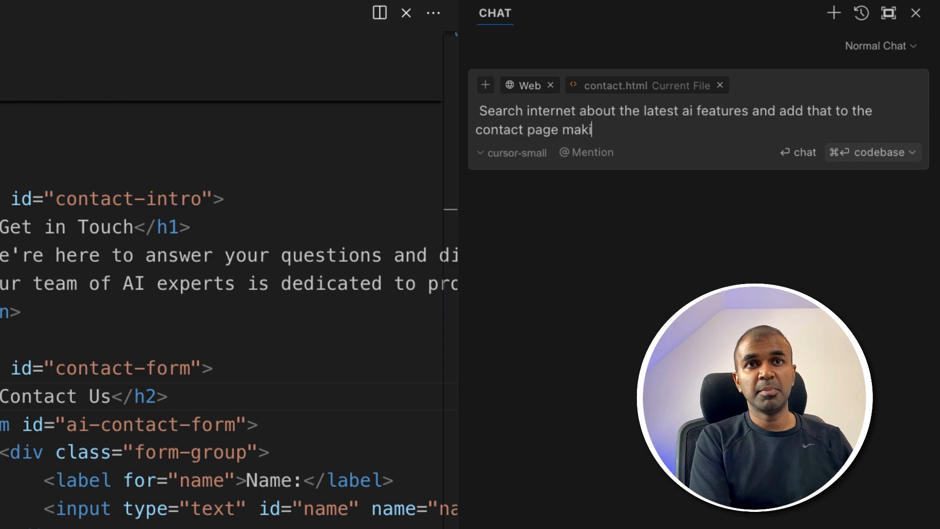
{"action": "type", "text": "ng it compelling for usi"}
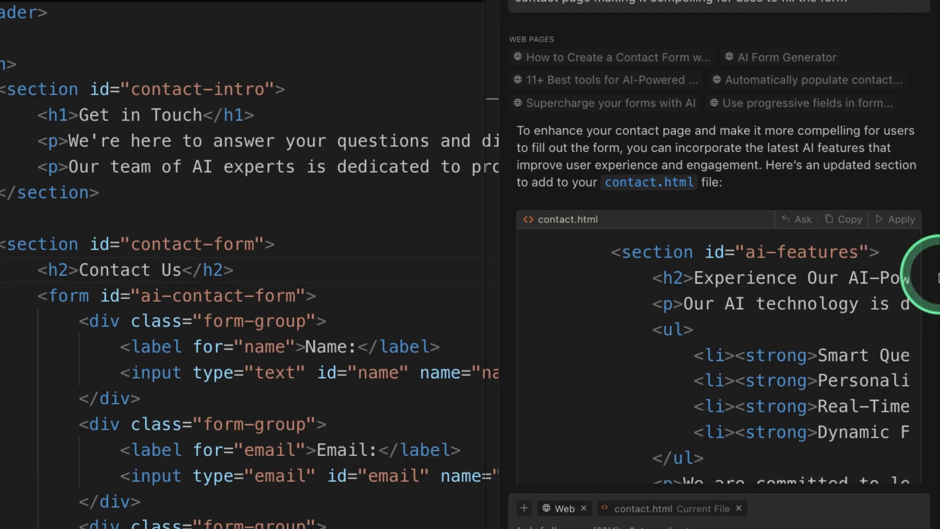
{"action": "scroll", "scroll_direction": "down", "scroll_amount": 3}
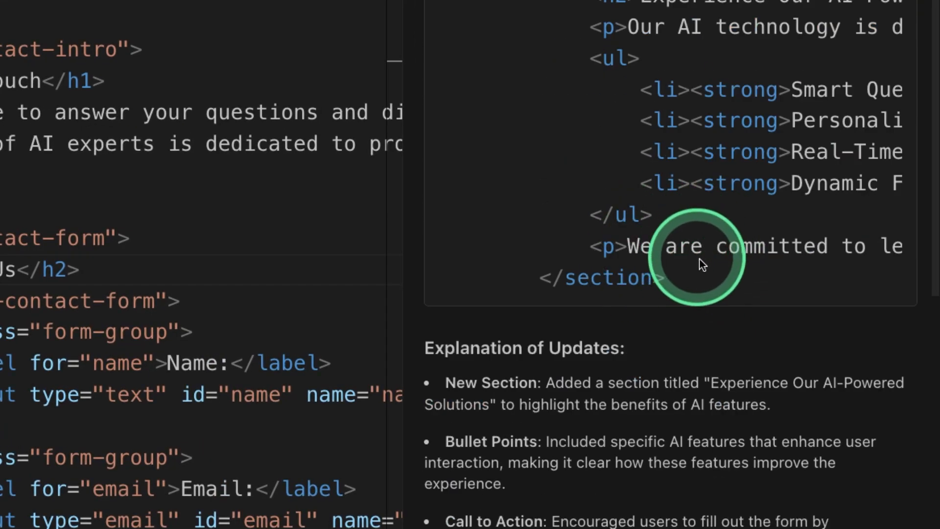
{"action": "scroll", "scroll_direction": "down", "scroll_amount": 3}
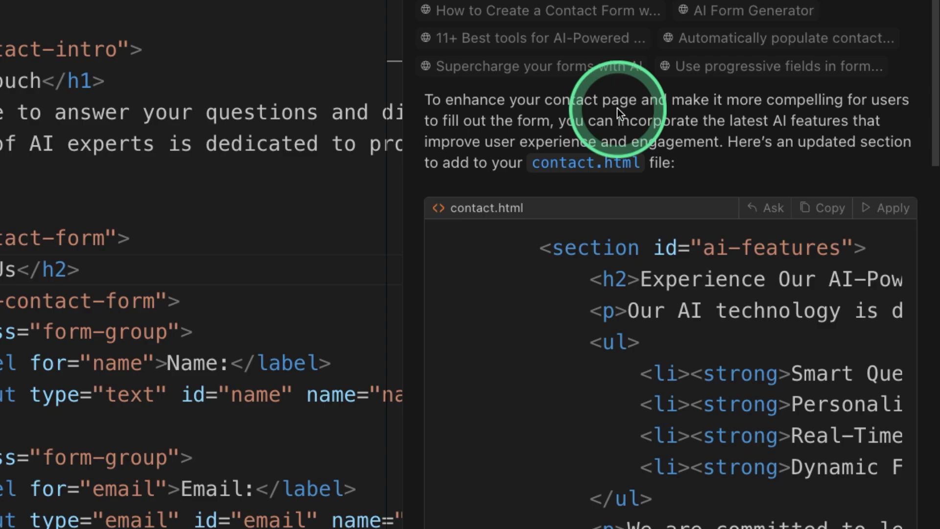
{"action": "scroll", "scroll_direction": "down", "scroll_amount": 3}
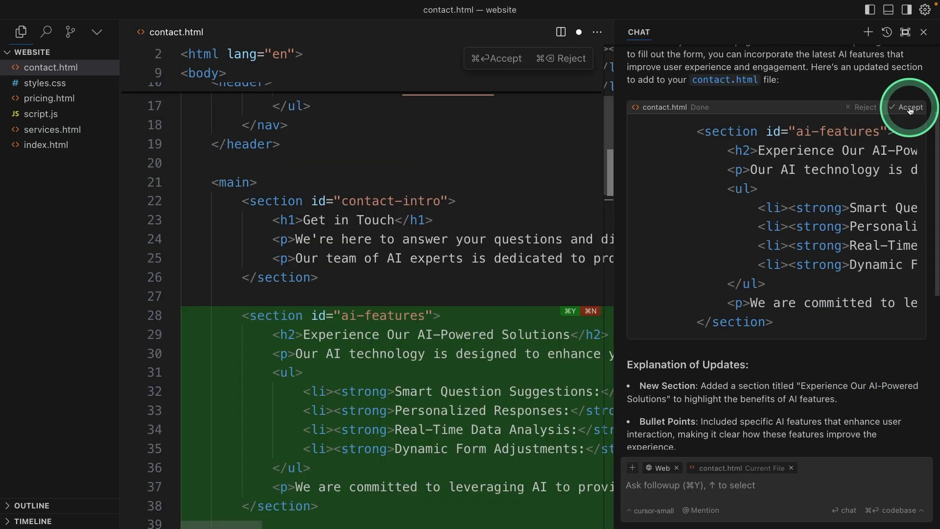
Step: Accept the AI-Powered Solutions features section into contact.html and check it in the preview
{"action": "left_click", "coordinate": [911, 106]}
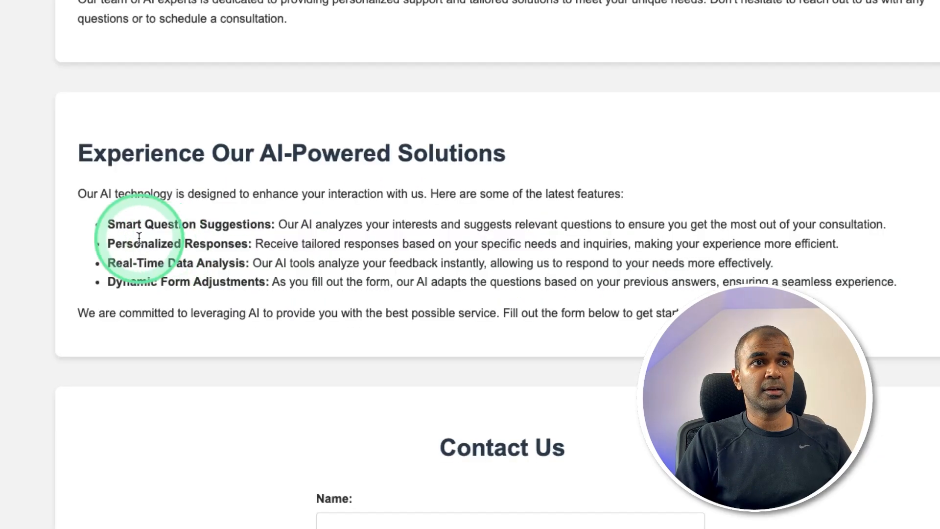
{"action": "scroll", "scroll_direction": "down", "scroll_amount": 3}
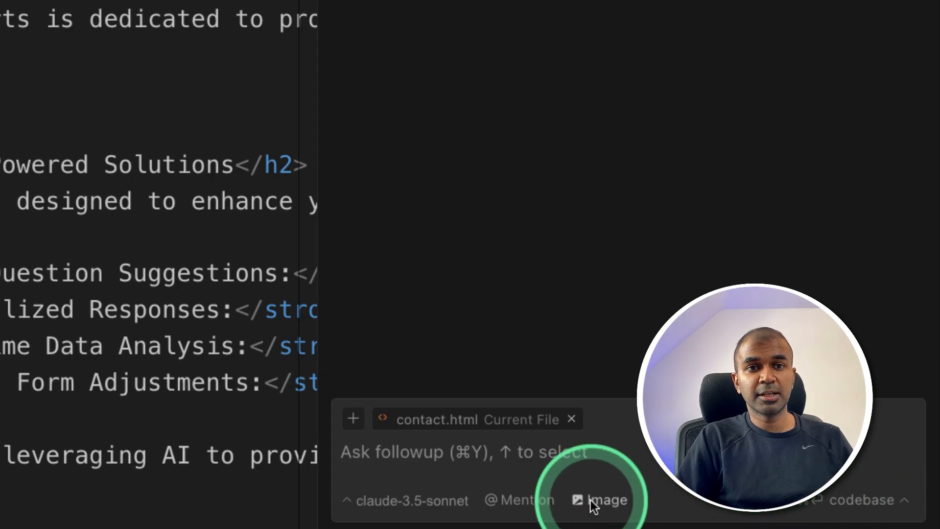
Step: Attach the reference form screenshot and ask Chat to design the contact form like it
{"action": "left_click", "coordinate": [608, 499]}
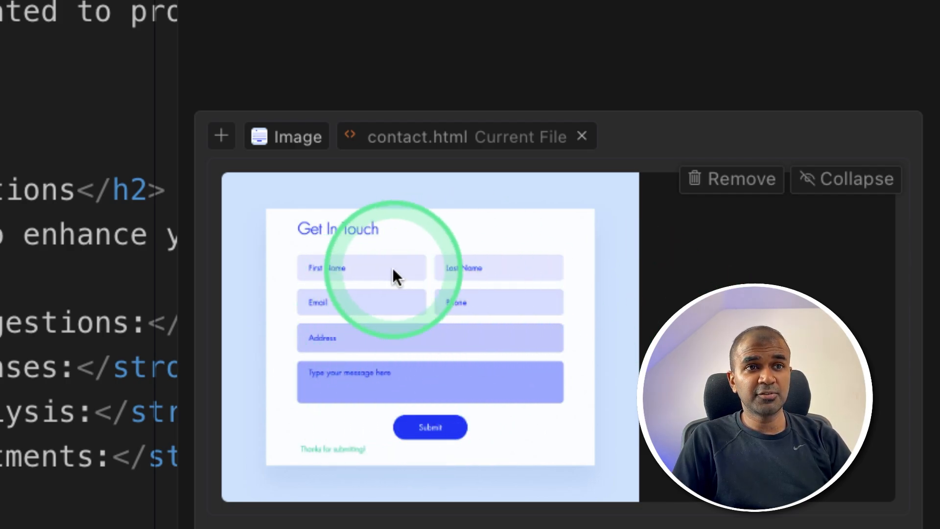
{"action": "type", "text": "Design the conta"}
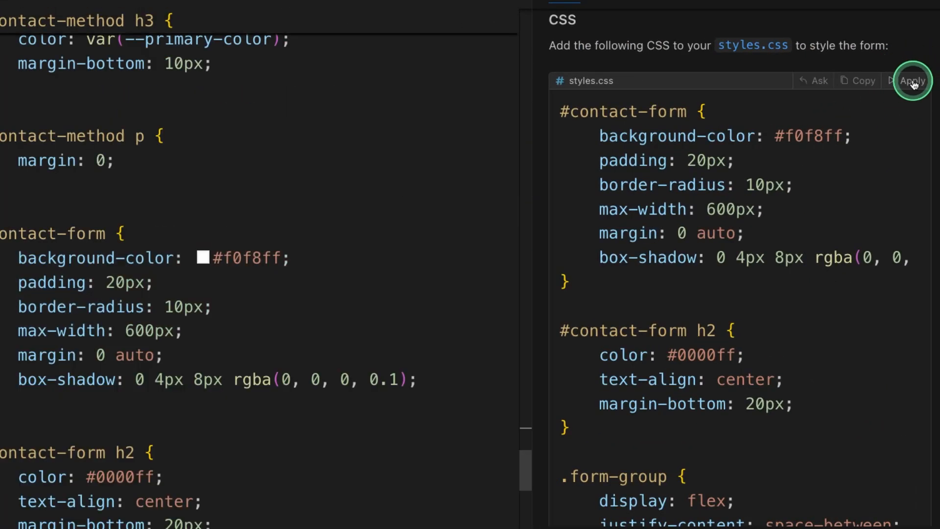
Step: Apply the form styles to styles.css and the submission-message code to script.js, then view the Get In Touch form
{"action": "left_click", "coordinate": [911, 80]}
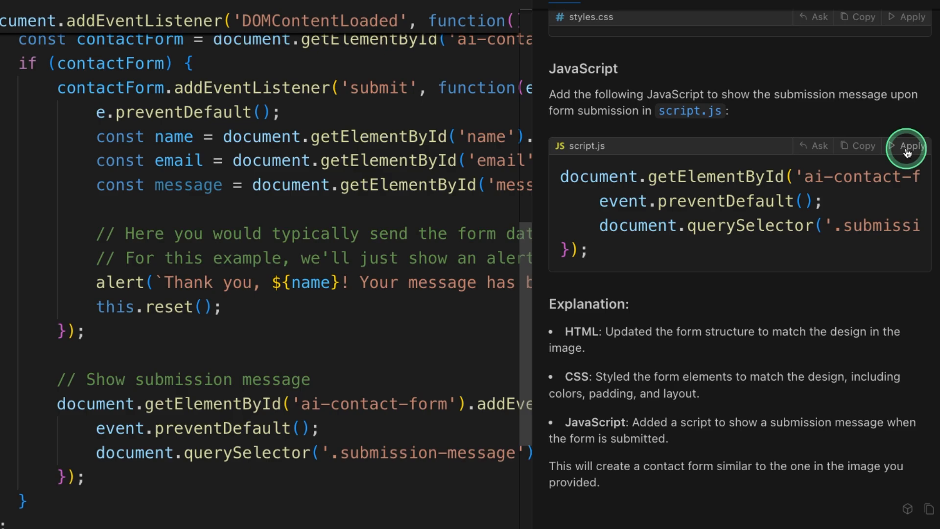
{"action": "left_click", "coordinate": [909, 146]}
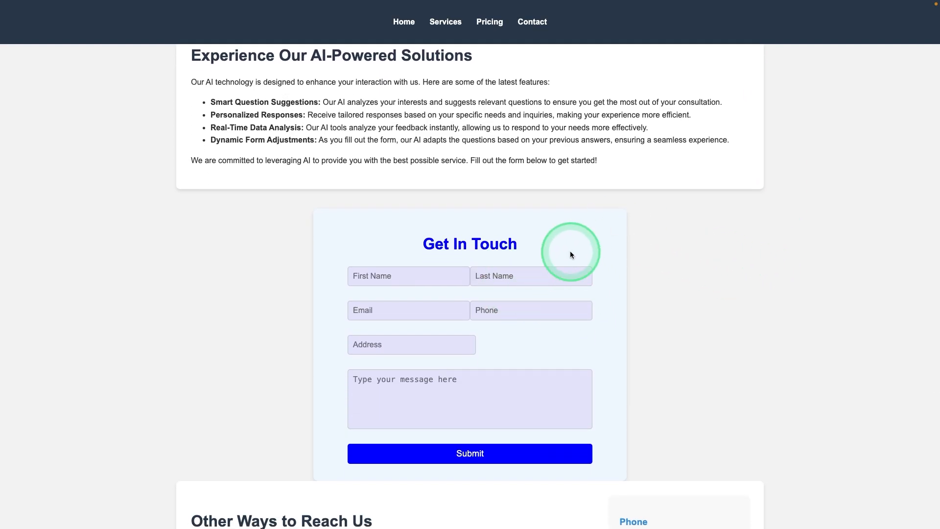
{"action": "scroll", "scroll_direction": "down", "scroll_amount": 3}
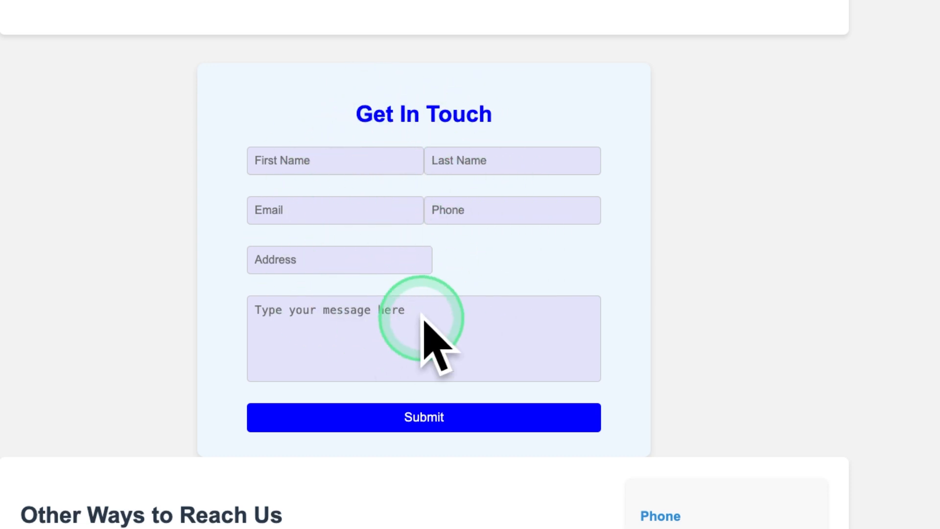
{"action": "left_click", "coordinate": [423, 417]}
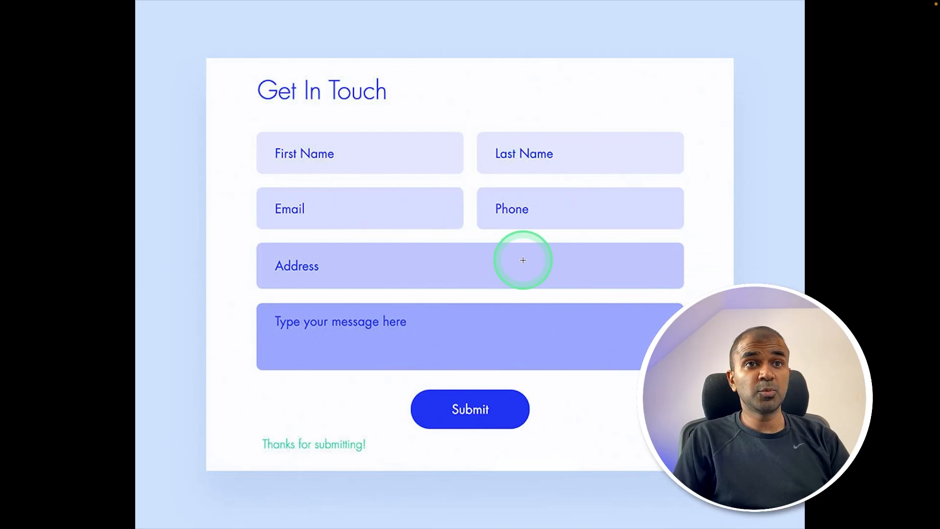